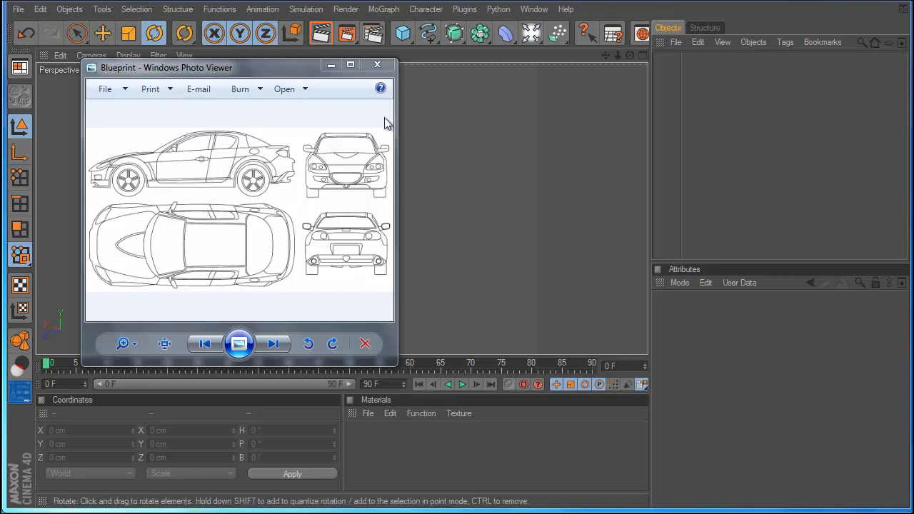
# Move the car image window aside and inspect the Plane's Basic and Object properties.
pyautogui.moveTo(166, 67); pyautogui.dragTo(254, 128)
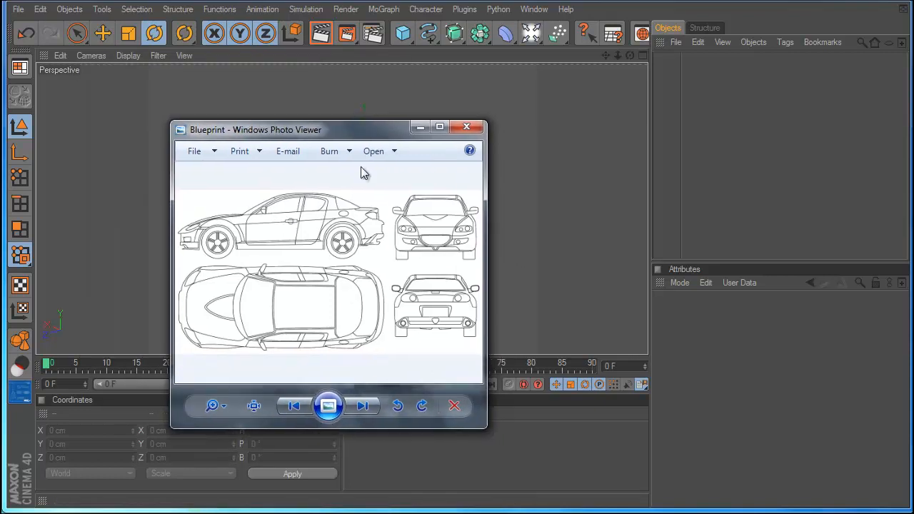
pyautogui.moveTo(403, 238)
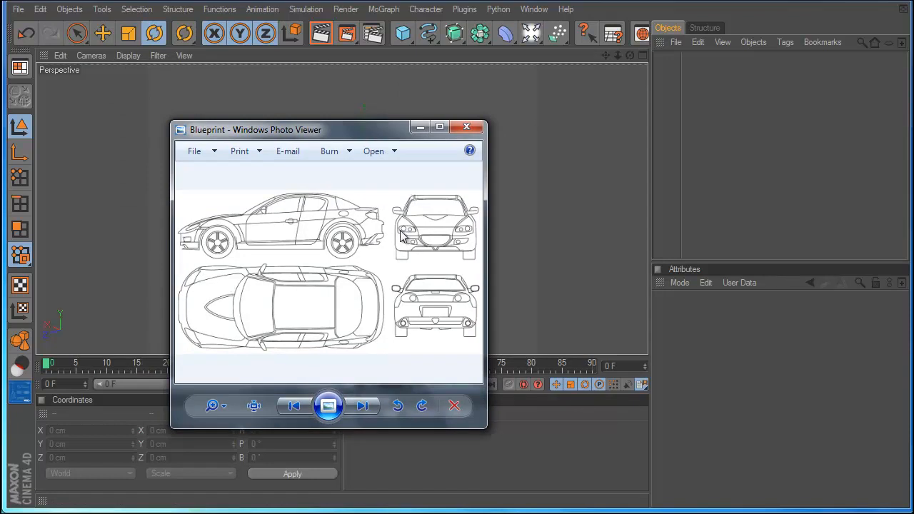
pyautogui.moveTo(365, 263)
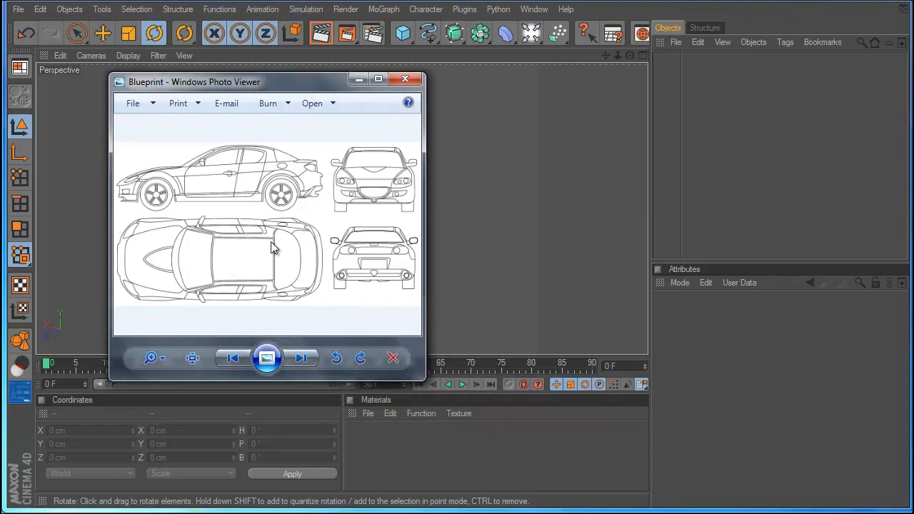
pyautogui.moveTo(193, 82); pyautogui.dragTo(240, 203)
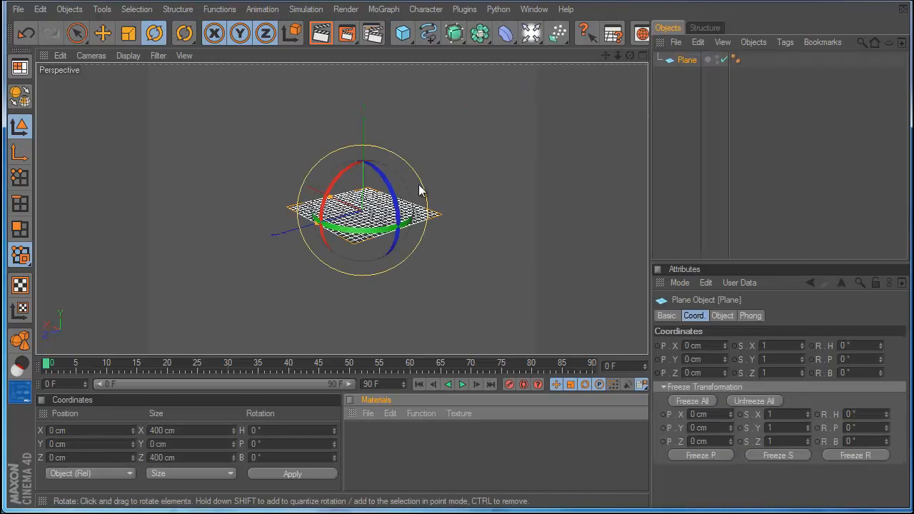
pyautogui.moveTo(557, 256)
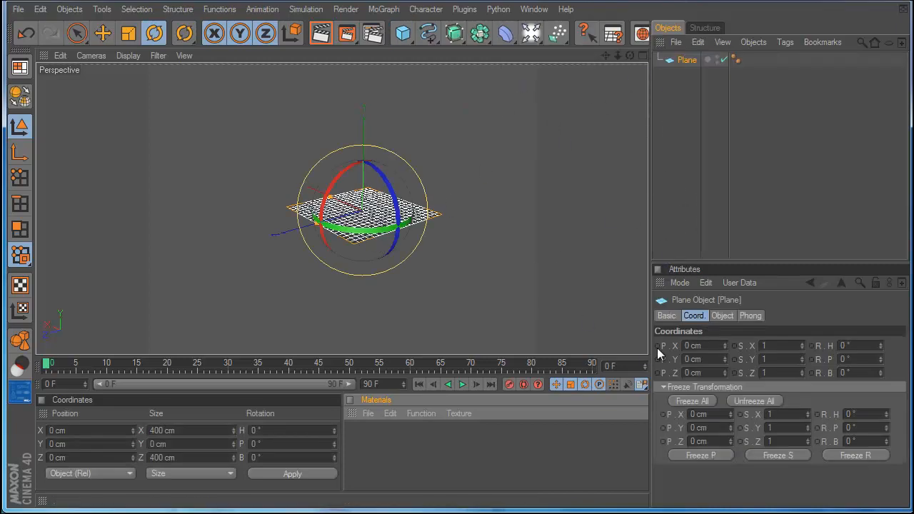
pyautogui.click(666, 316)
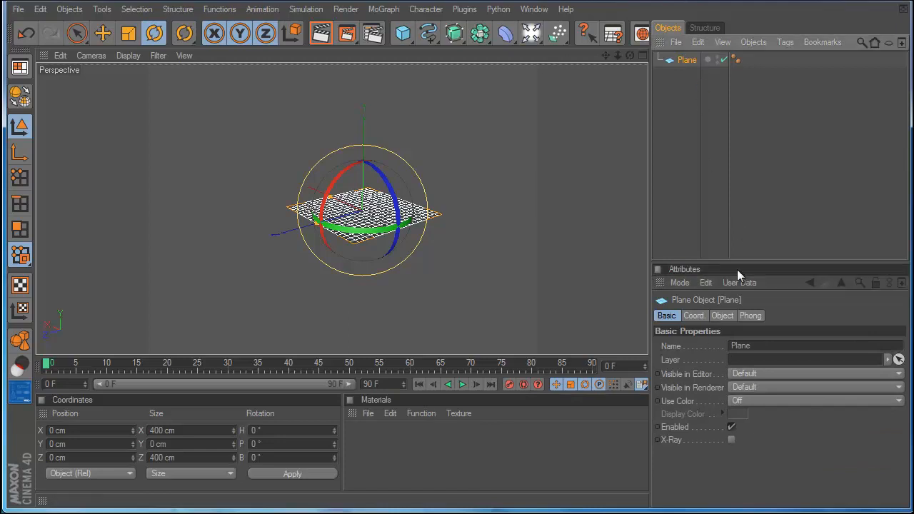
pyautogui.click(722, 315)
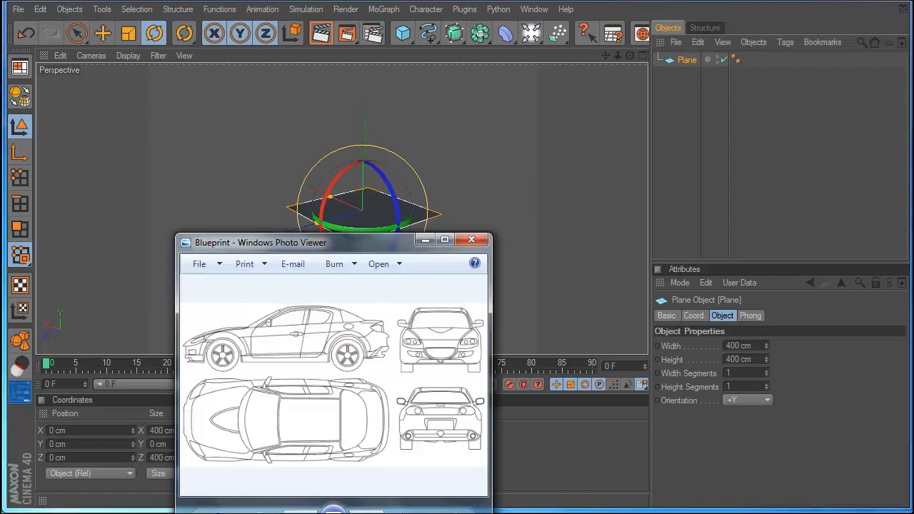
pyautogui.moveTo(397, 317)
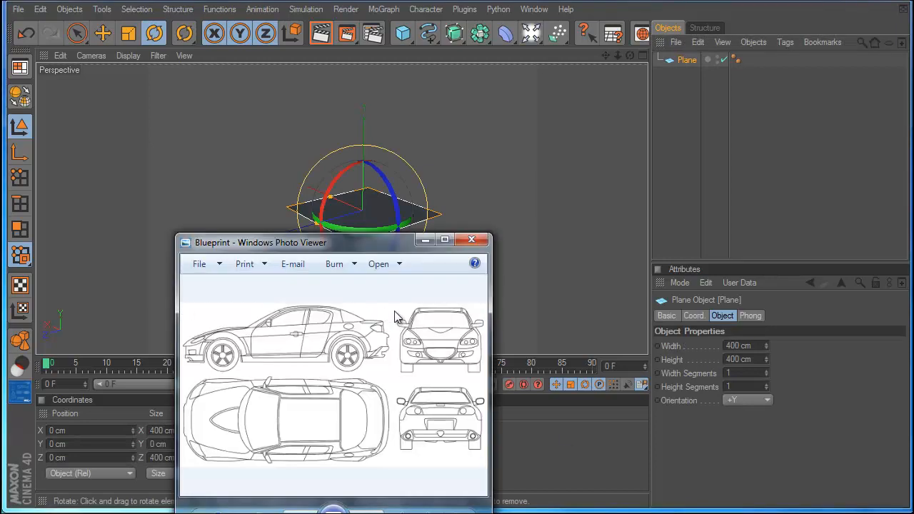
pyautogui.moveTo(405, 359)
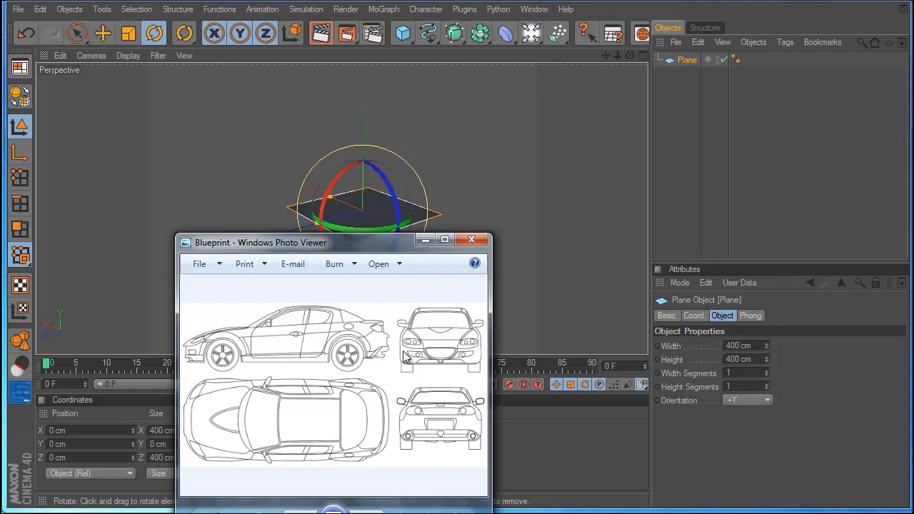
pyautogui.moveTo(394, 320)
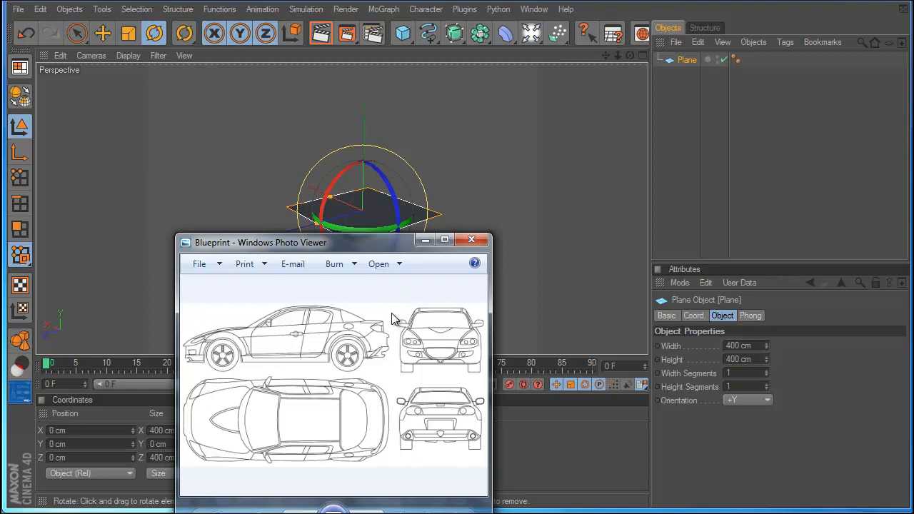
pyautogui.moveTo(394, 314)
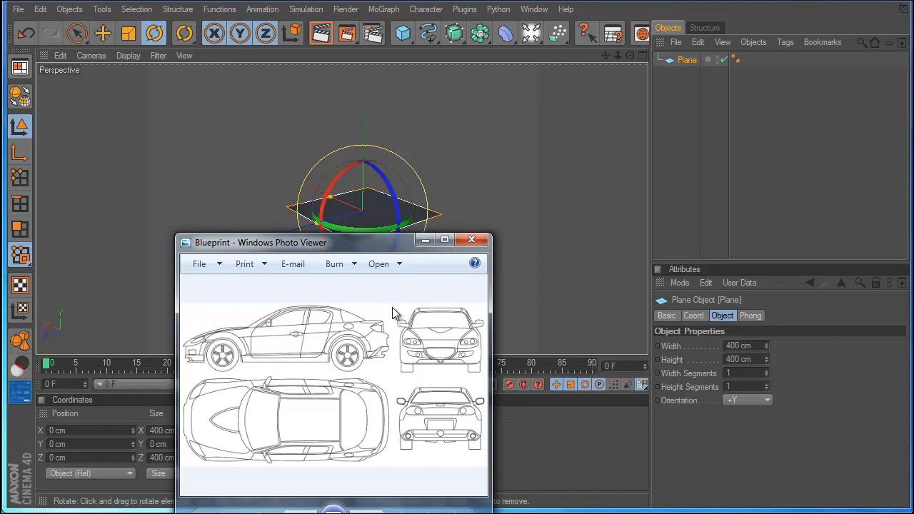
pyautogui.moveTo(417, 267)
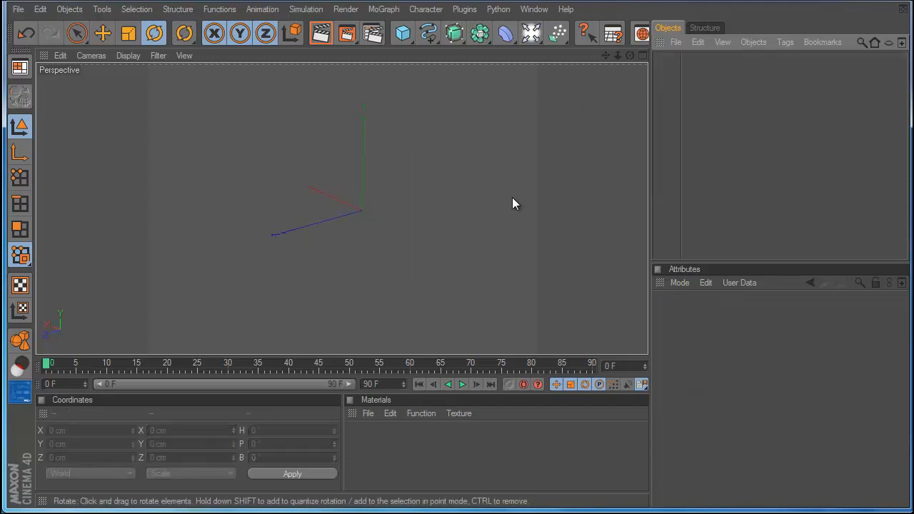
pyautogui.moveTo(277, 213)
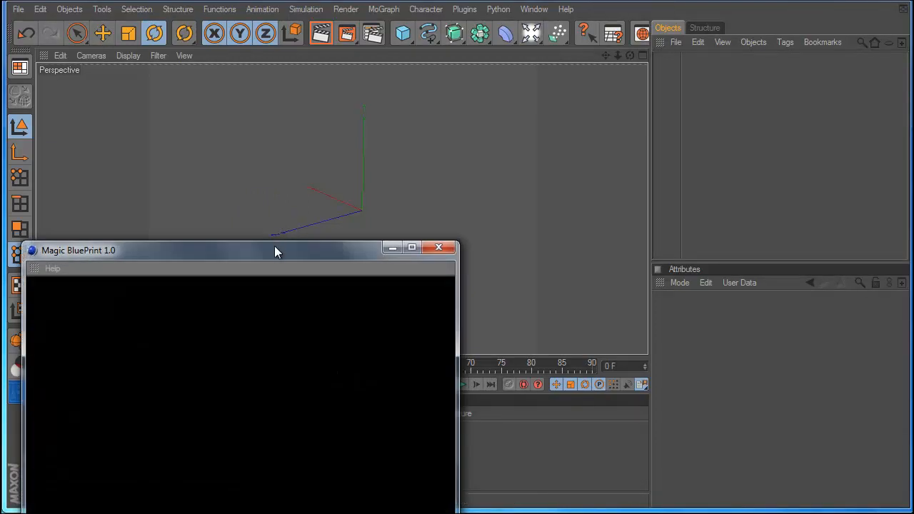
# Centre the Magic BluePrint window and load the car Blueprint picture into it.
pyautogui.moveTo(277, 252); pyautogui.dragTo(360, 87)
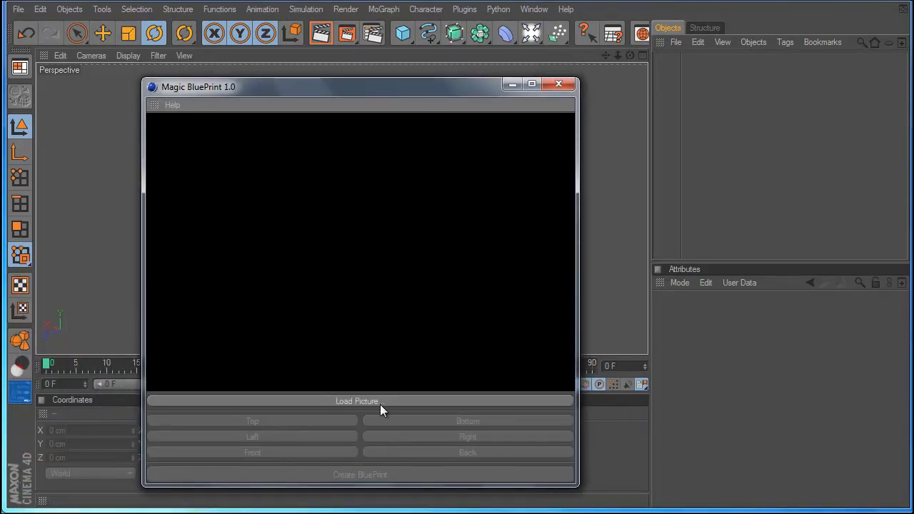
pyautogui.click(360, 400)
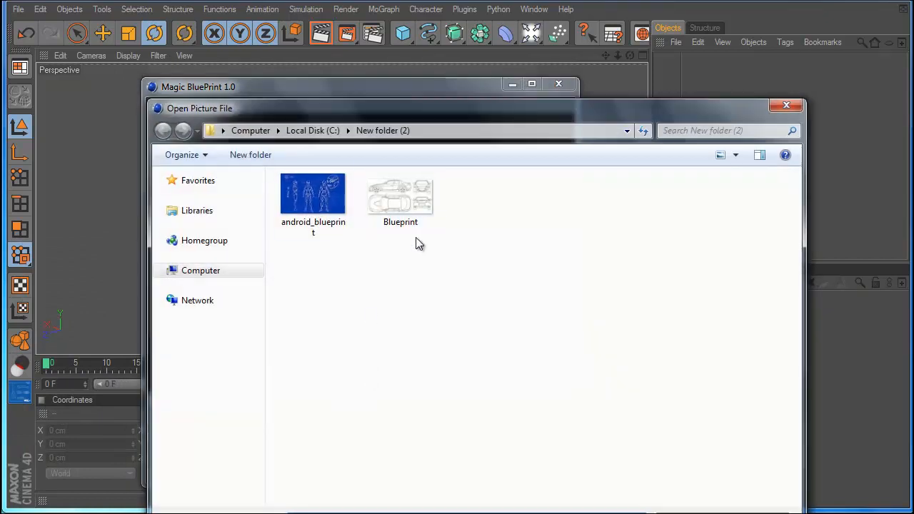
pyautogui.doubleClick(400, 197)
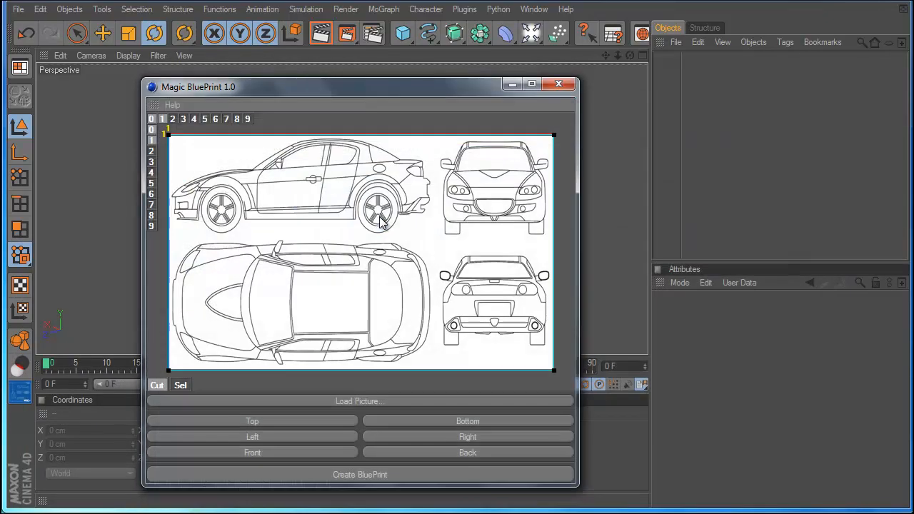
pyautogui.moveTo(289, 260)
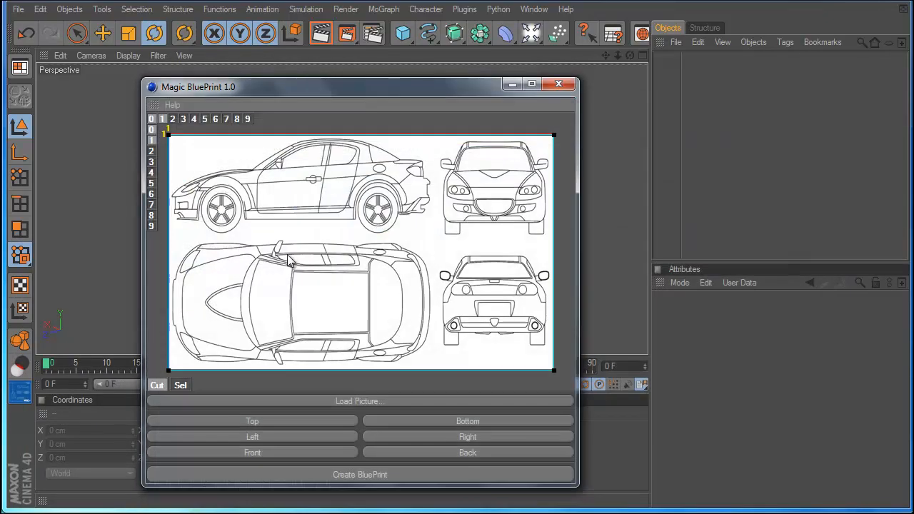
pyautogui.moveTo(279, 230)
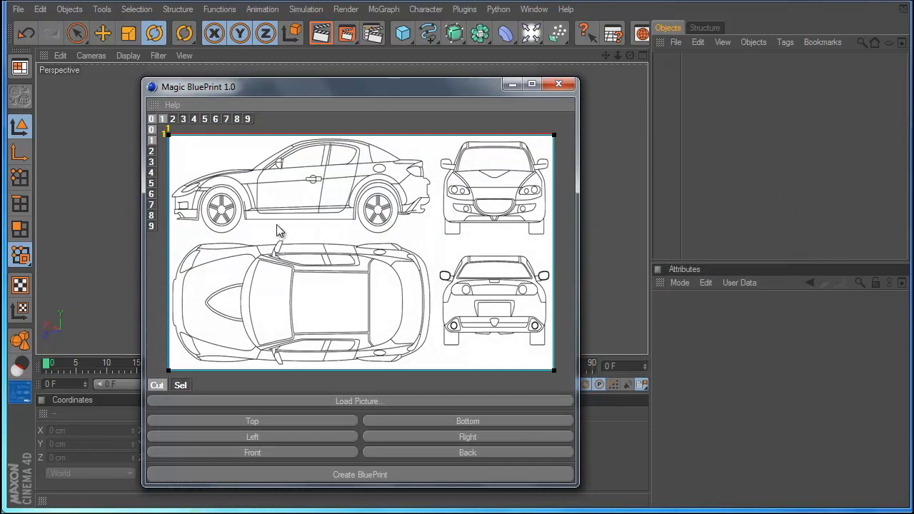
pyautogui.moveTo(430, 221)
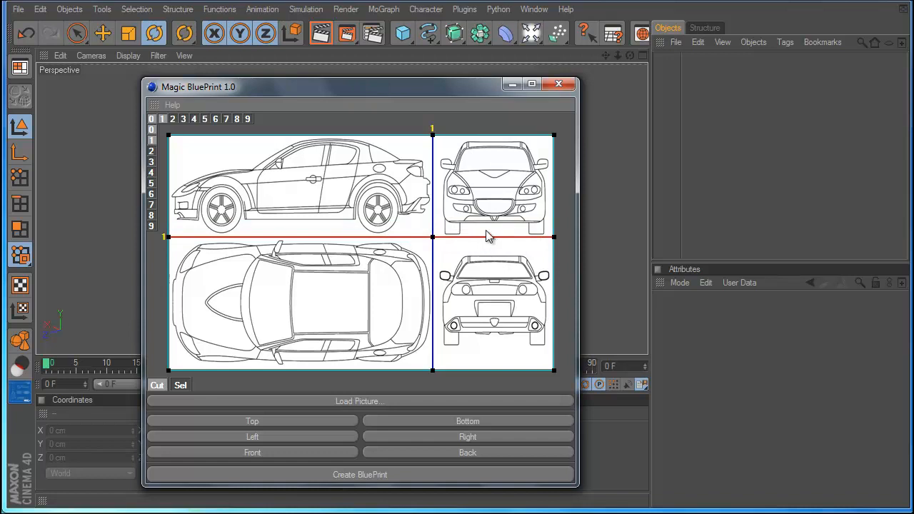
pyautogui.moveTo(432, 147)
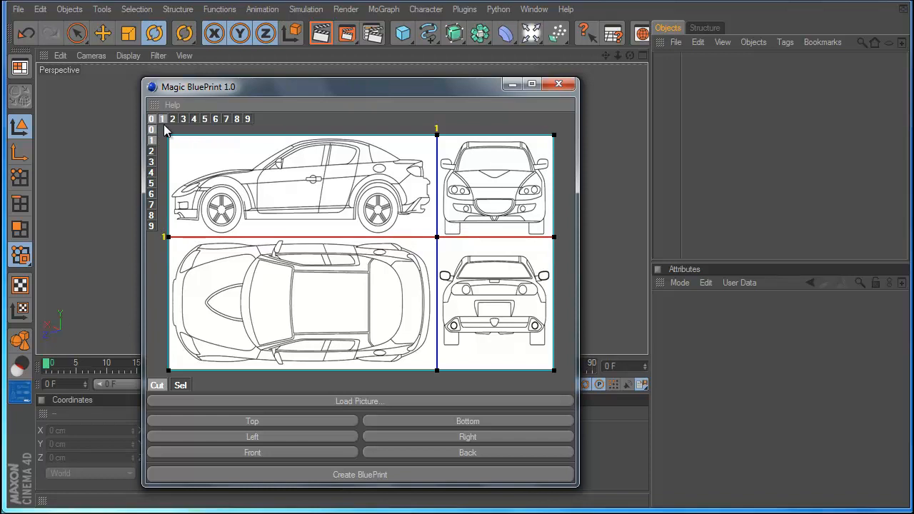
pyautogui.moveTo(164, 131)
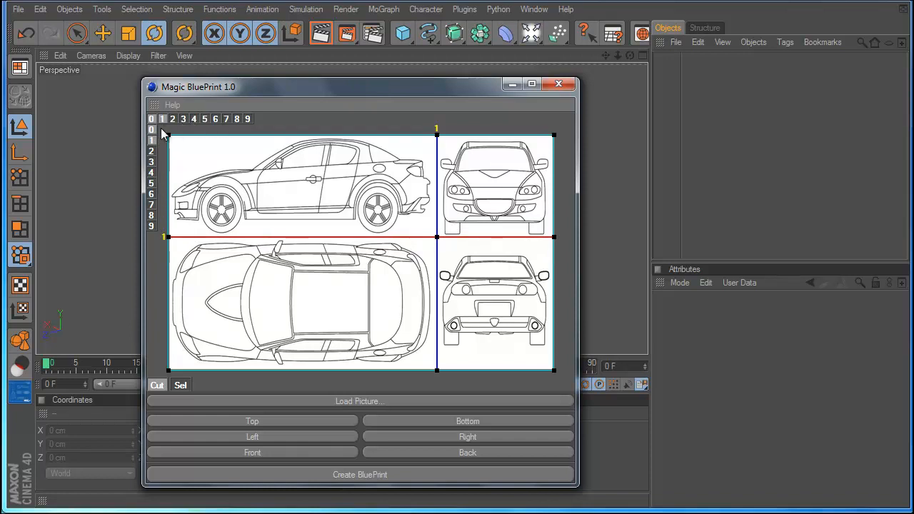
pyautogui.moveTo(184, 138)
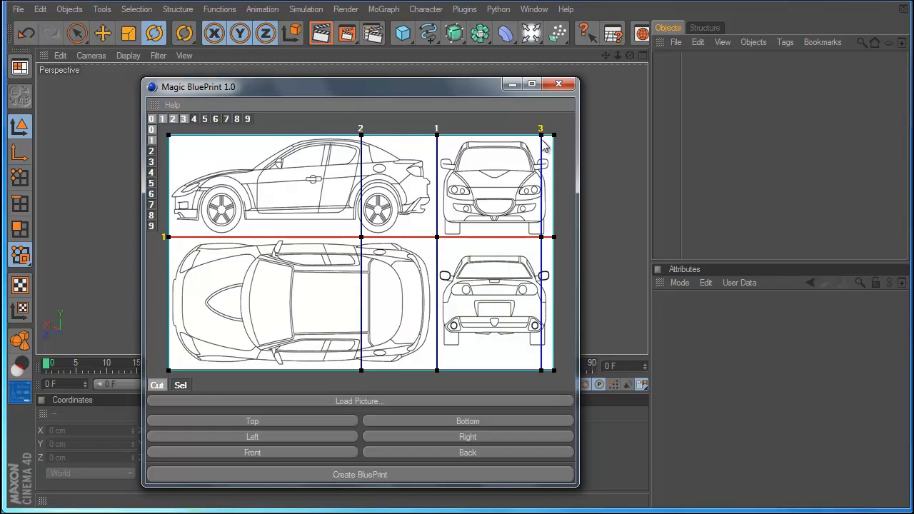
pyautogui.moveTo(478, 171)
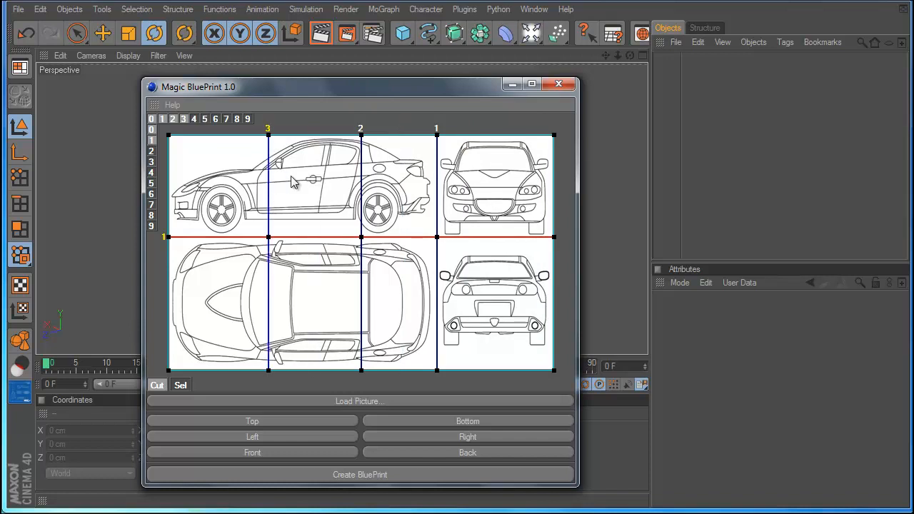
pyautogui.moveTo(448, 138)
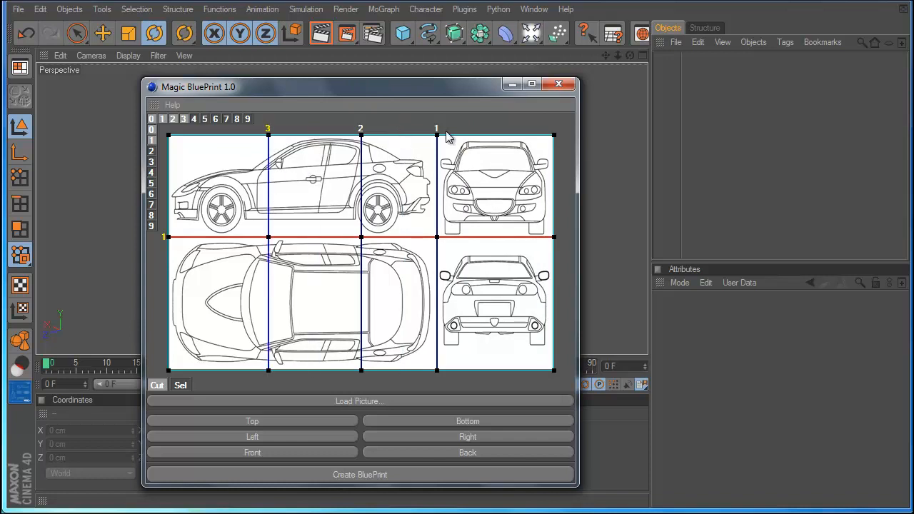
pyautogui.moveTo(280, 136)
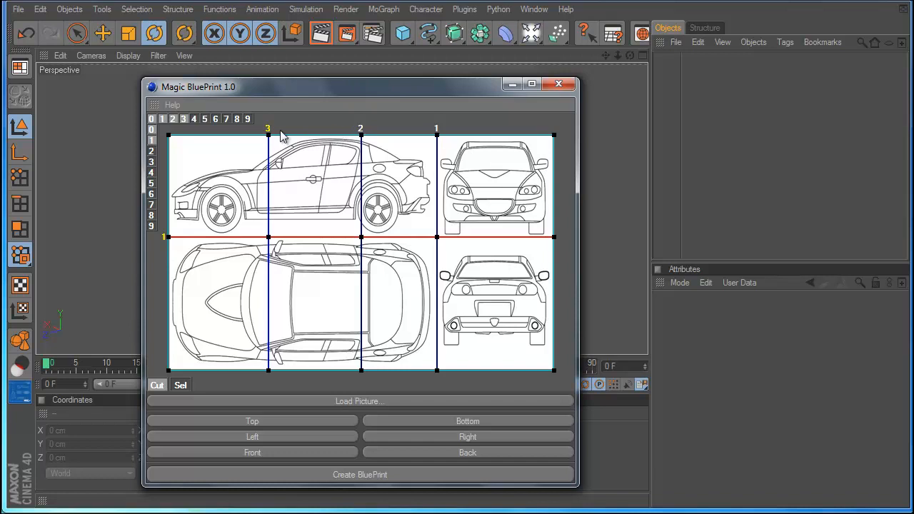
pyautogui.moveTo(432, 143)
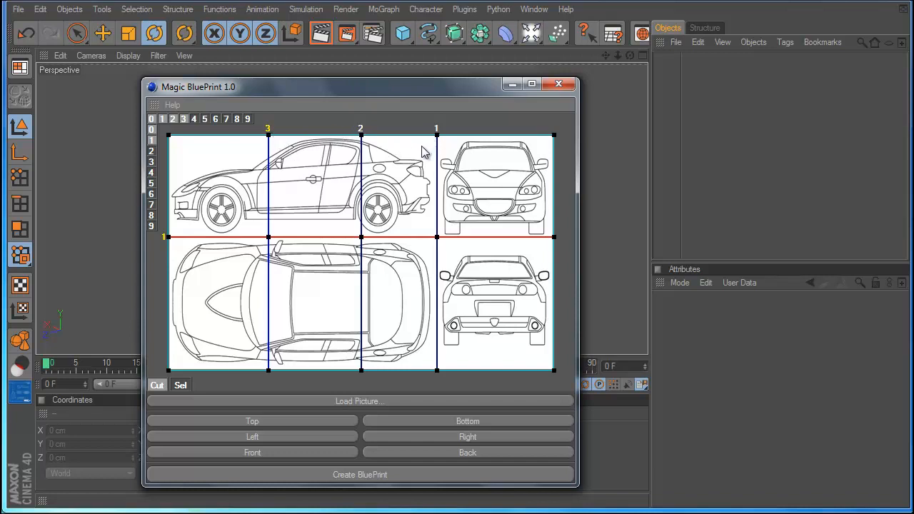
pyautogui.moveTo(366, 120)
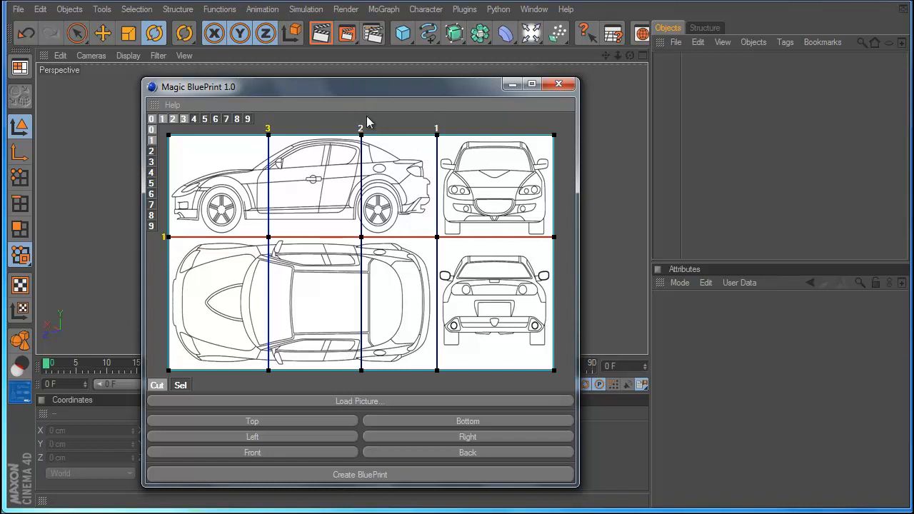
pyautogui.moveTo(394, 187)
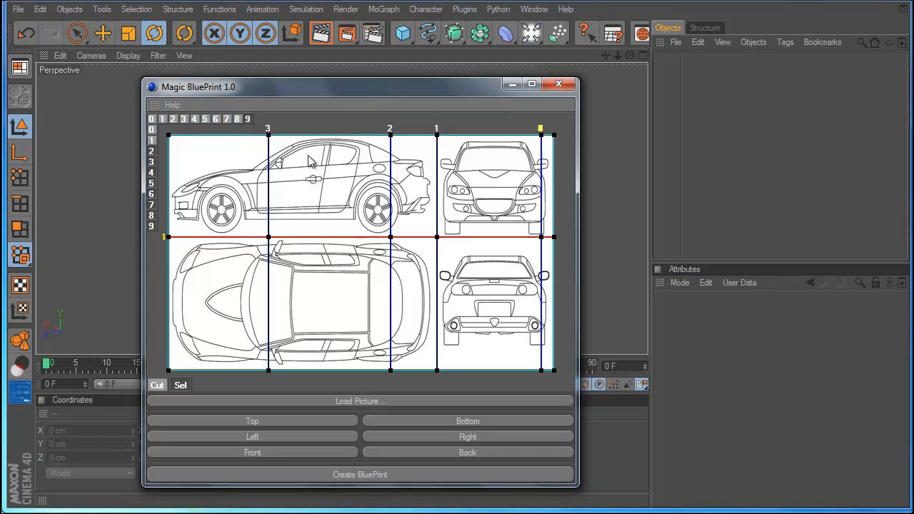
pyautogui.moveTo(312, 166)
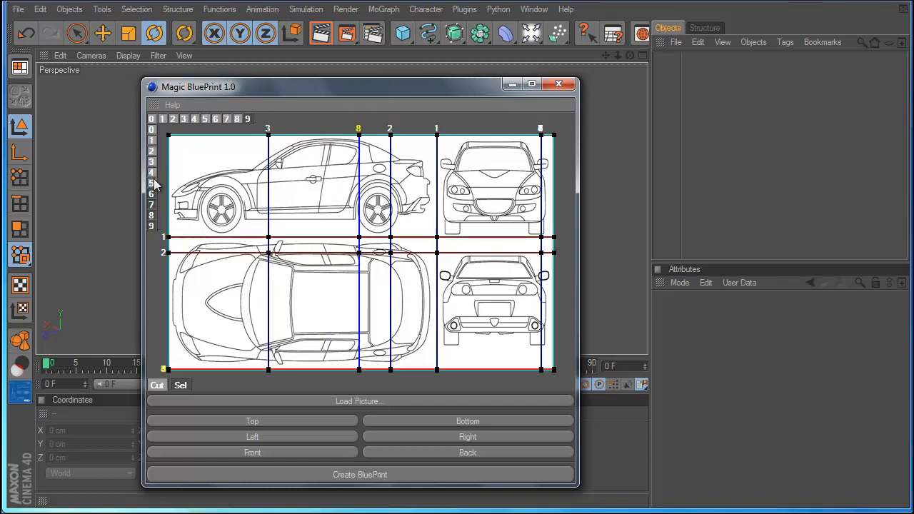
pyautogui.moveTo(177, 270)
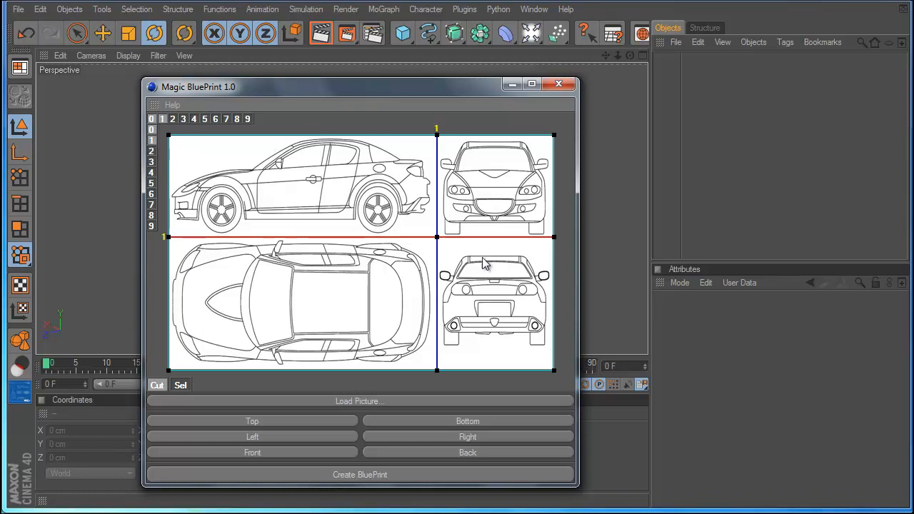
pyautogui.moveTo(474, 159)
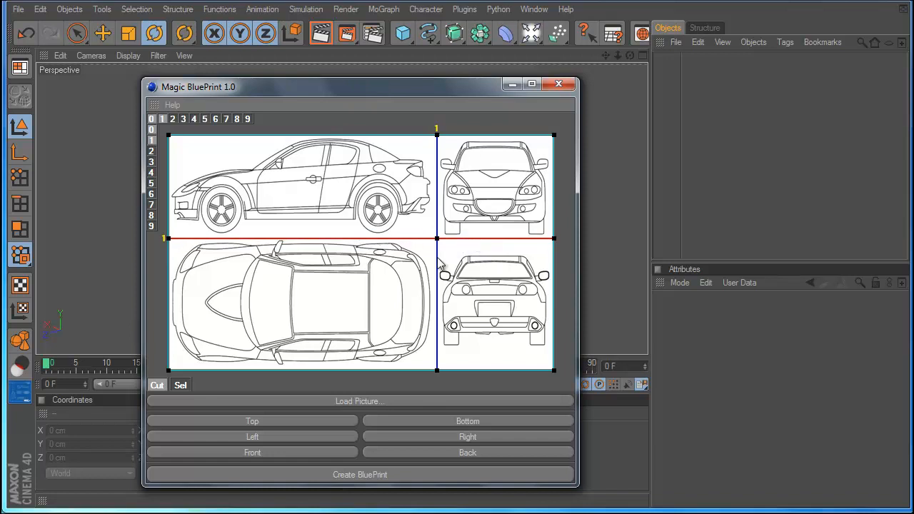
pyautogui.moveTo(199, 375)
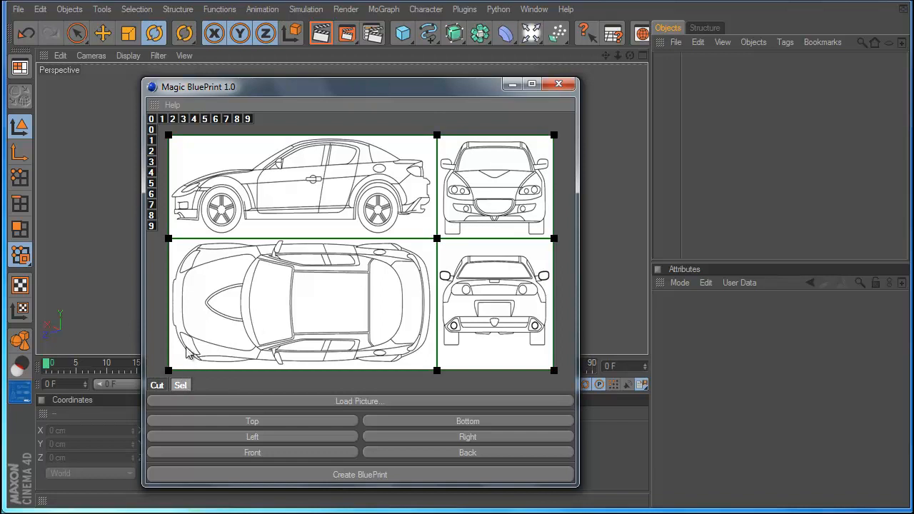
pyautogui.moveTo(189, 337)
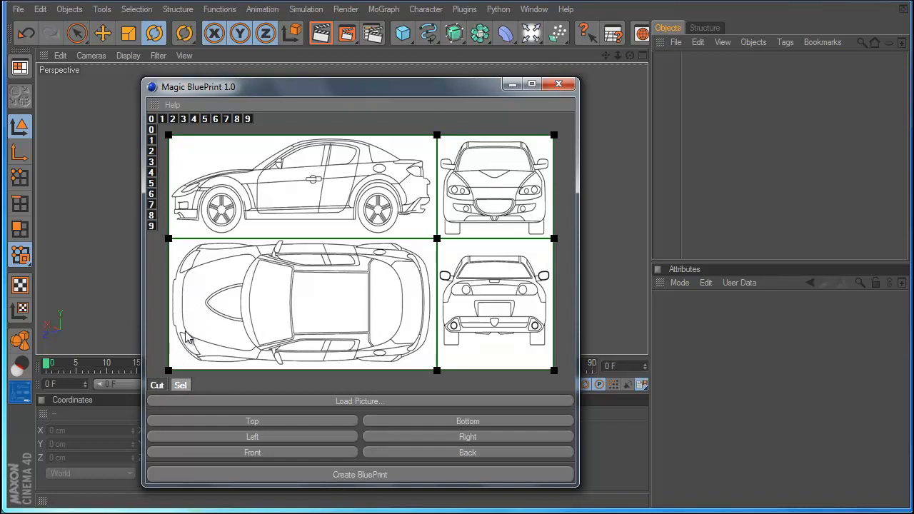
pyautogui.moveTo(177, 249)
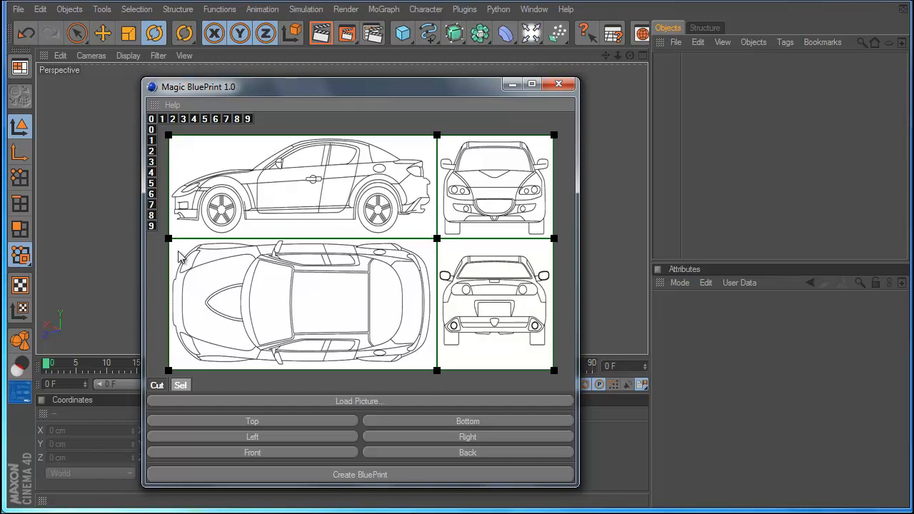
pyautogui.moveTo(207, 260)
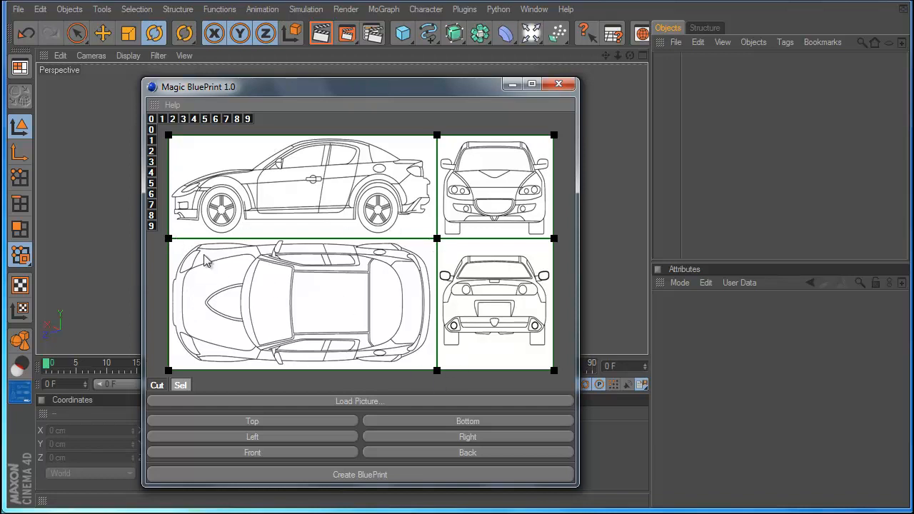
pyautogui.moveTo(345, 292)
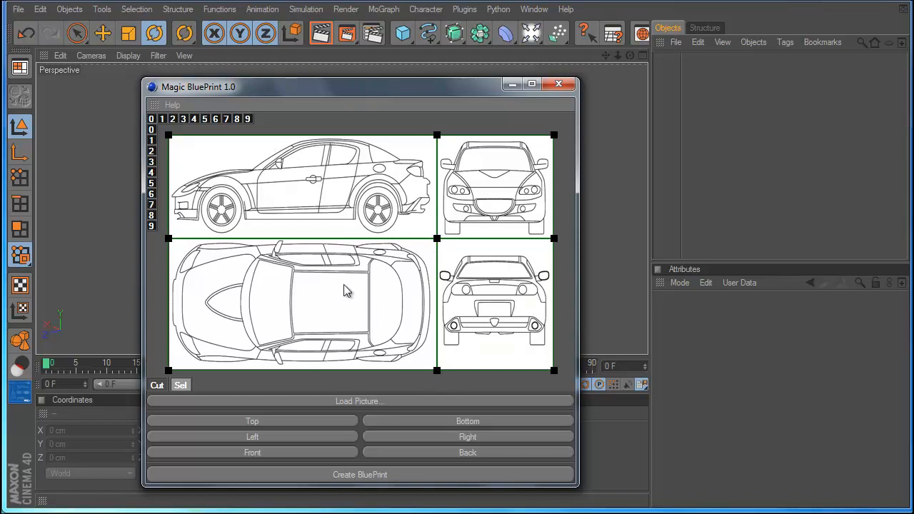
pyautogui.moveTo(178, 248)
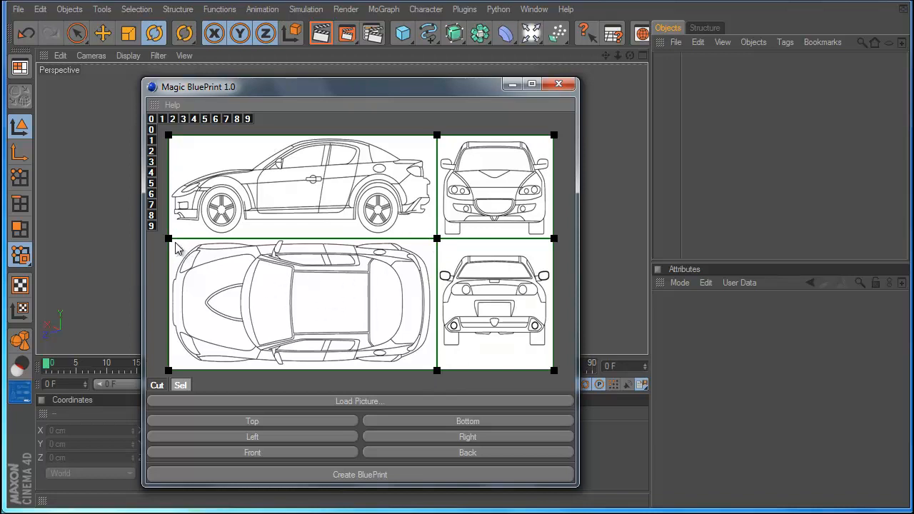
# Select the side-view region of the car sheet in Sel mode.
pyautogui.click(169, 239)
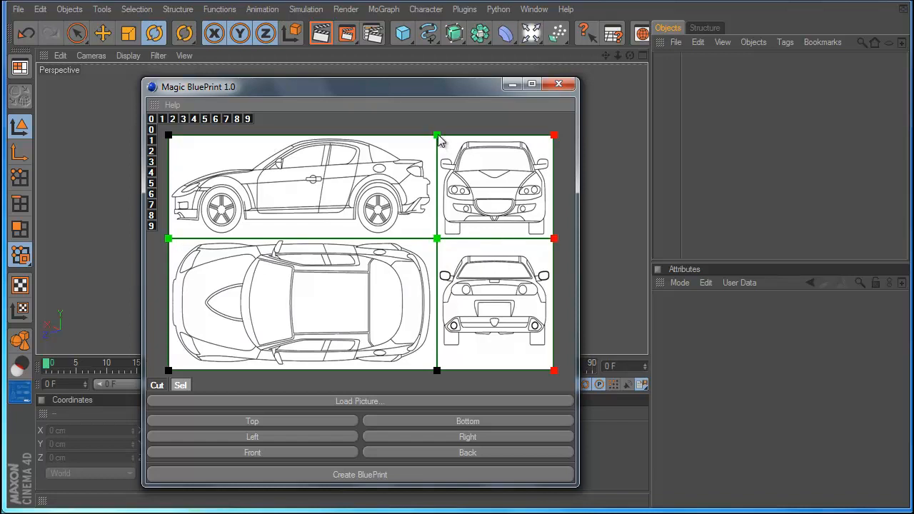
pyautogui.moveTo(337, 217)
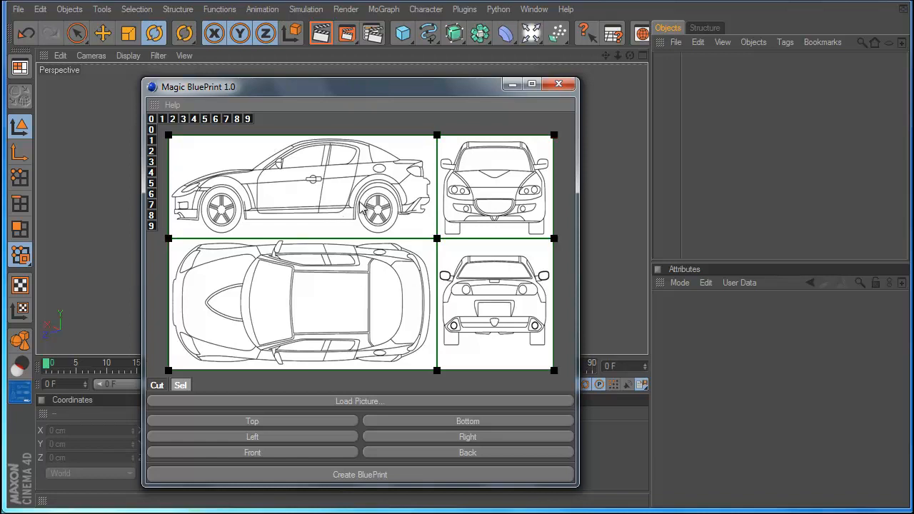
pyautogui.moveTo(211, 232)
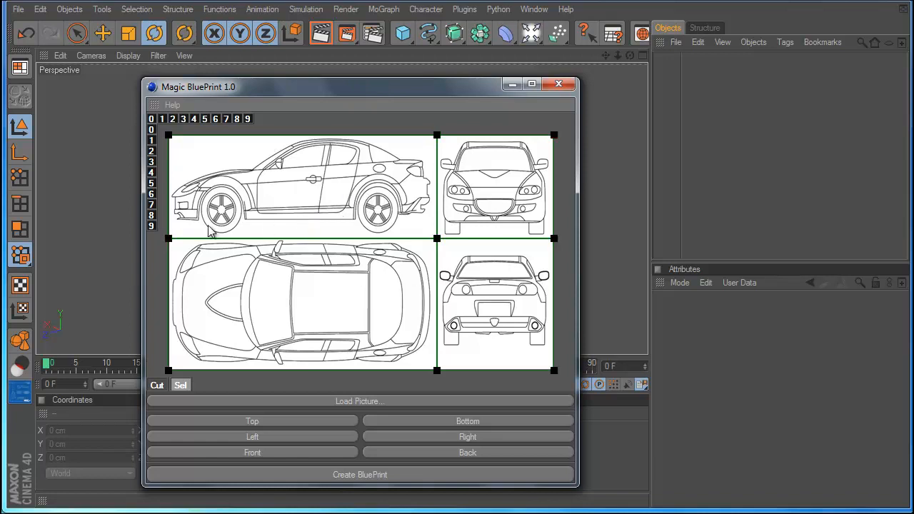
pyautogui.moveTo(277, 246)
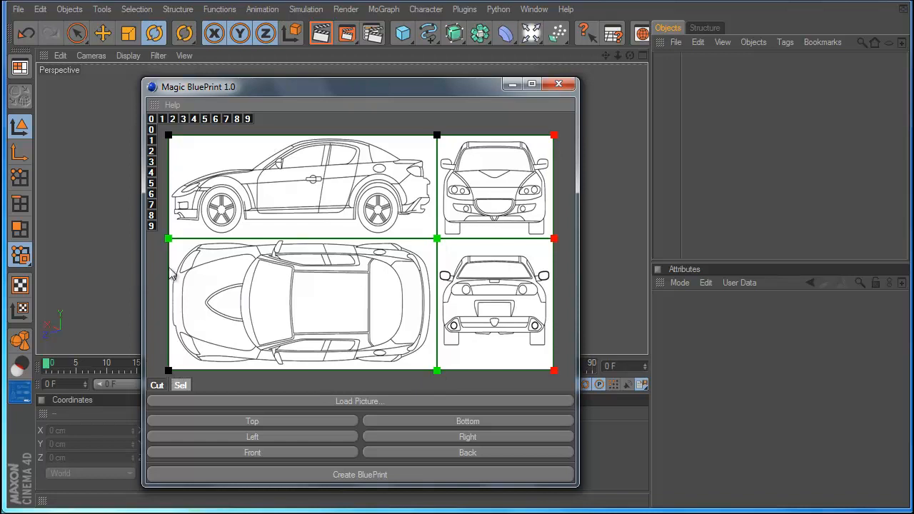
pyautogui.moveTo(169, 249)
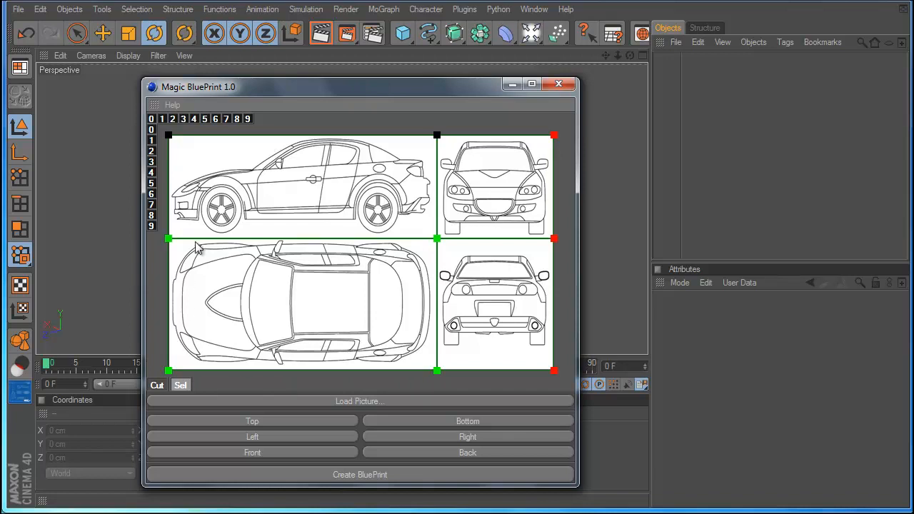
pyautogui.moveTo(256, 240)
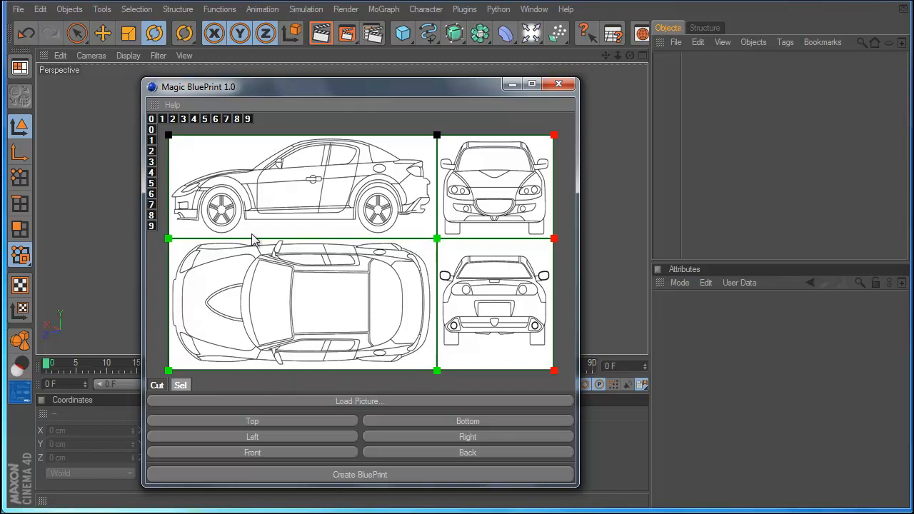
pyautogui.moveTo(352, 273)
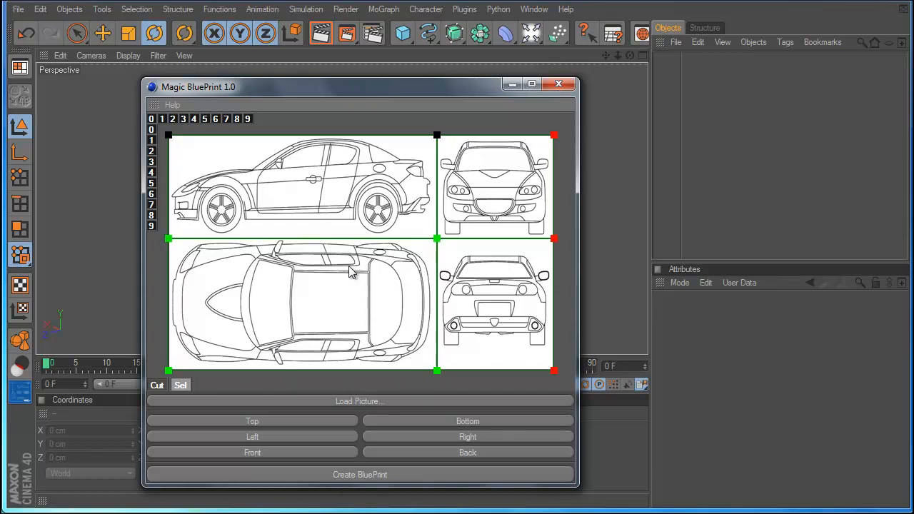
pyautogui.moveTo(320, 294)
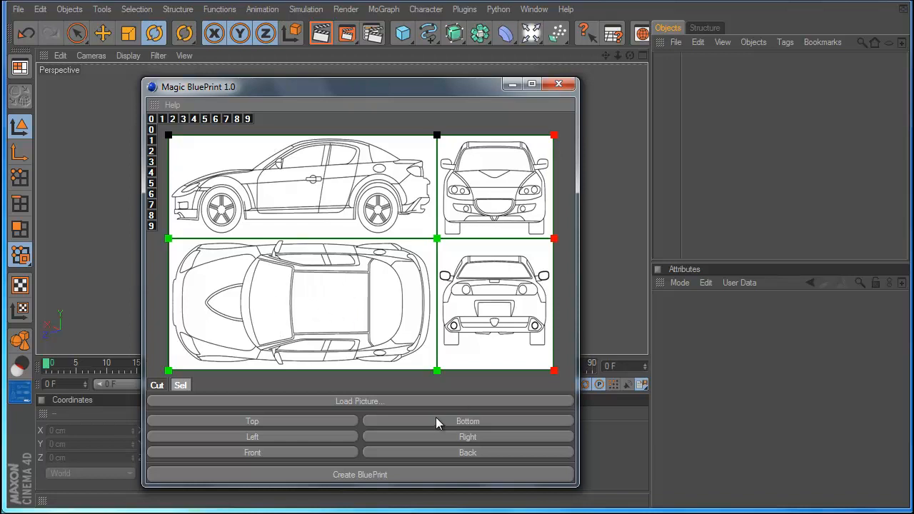
pyautogui.moveTo(372, 146)
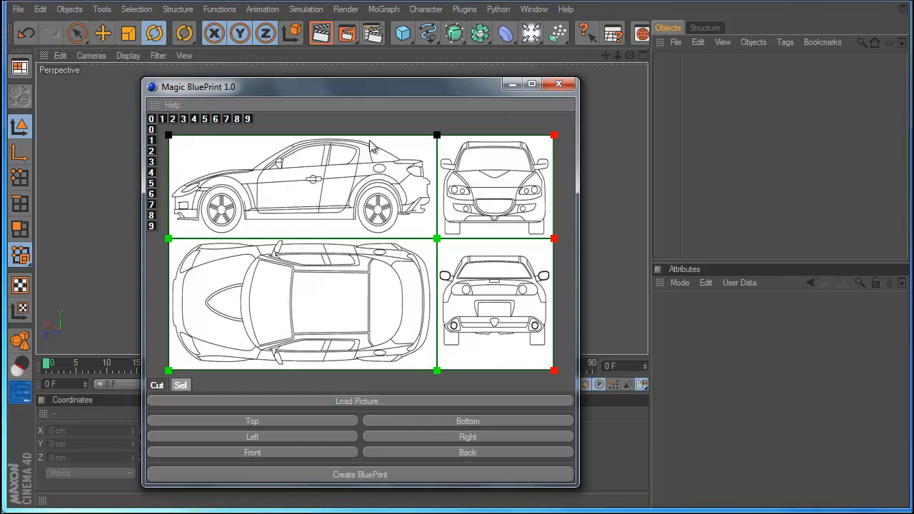
# Rotate the cube in the viewport, then bring the Magic BluePrint window back over it.
pyautogui.click(403, 32)
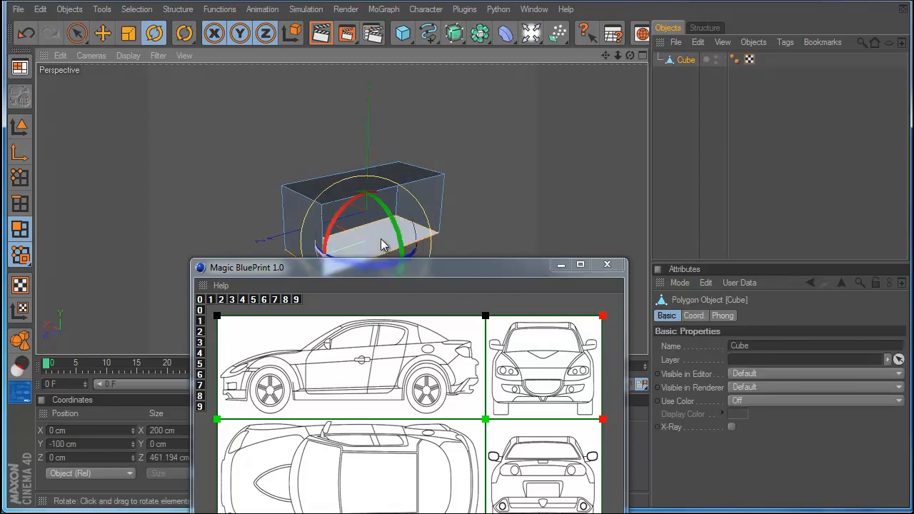
pyautogui.moveTo(378, 243); pyautogui.dragTo(357, 179)
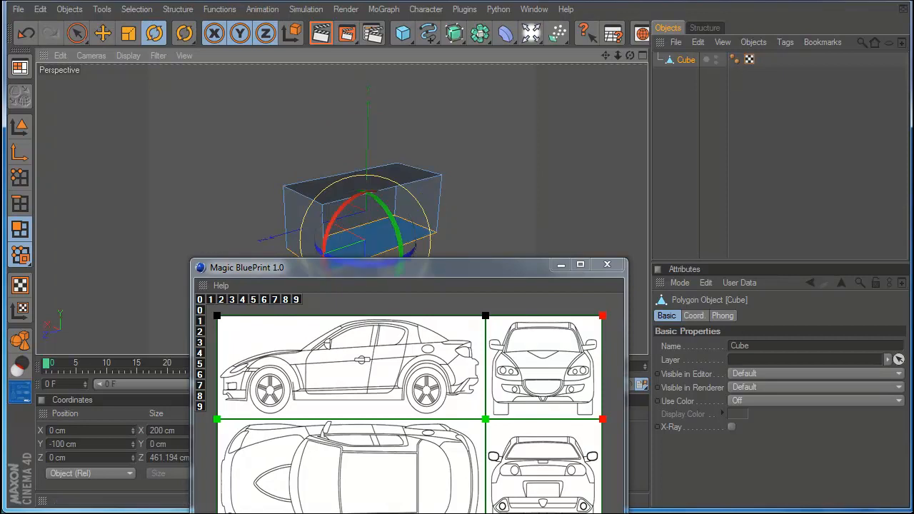
pyautogui.click(371, 246)
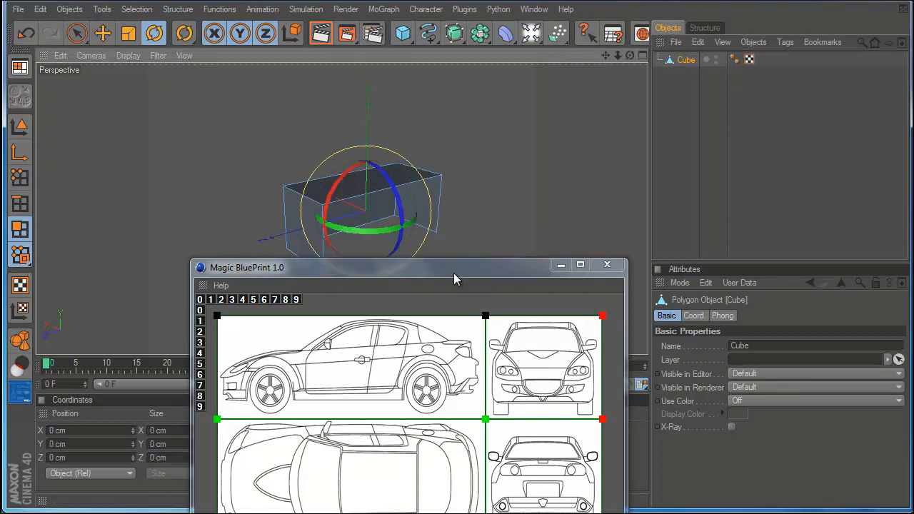
pyautogui.moveTo(502, 220)
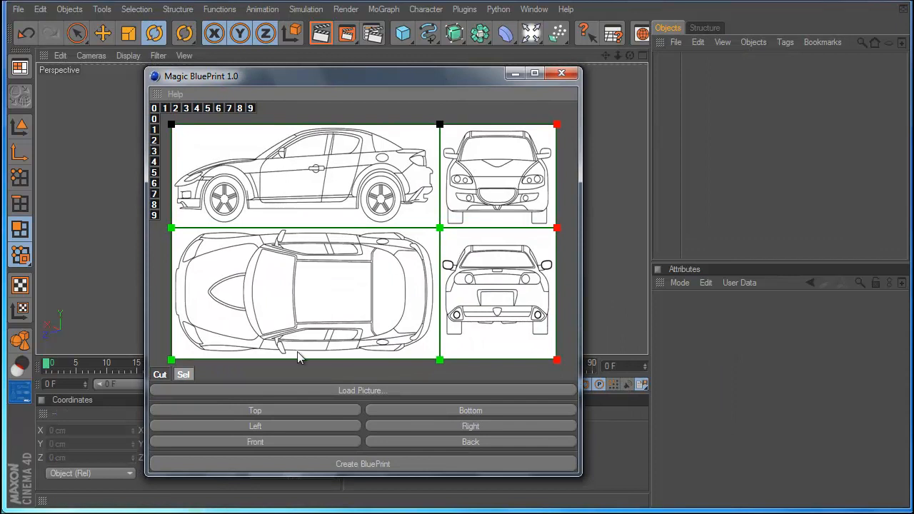
# Assign the car's top-down, side, front and rear drawings as Bottom, Left, Front and Back.
pyautogui.click(472, 410)
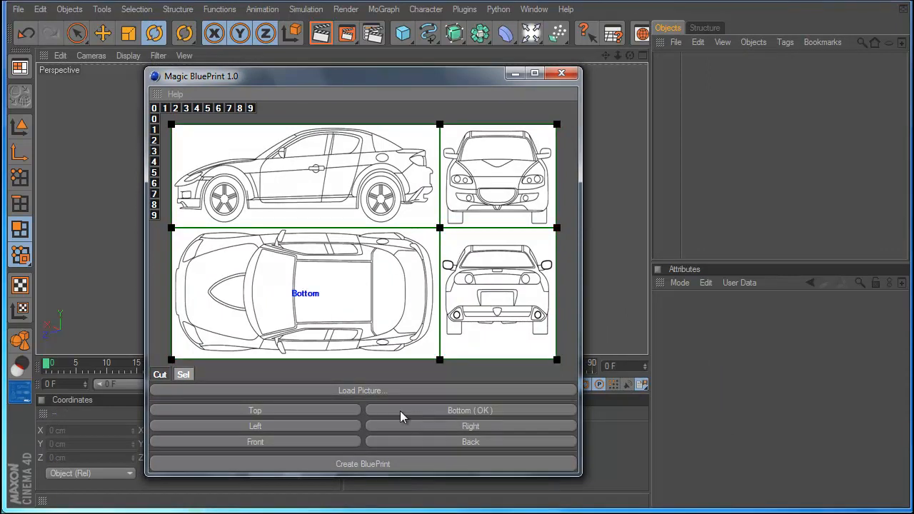
pyautogui.moveTo(302, 303)
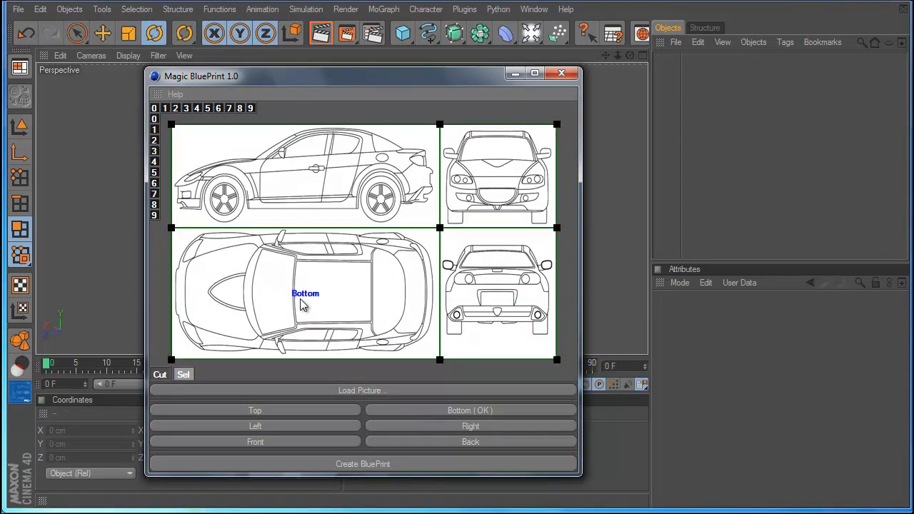
pyautogui.moveTo(171, 234)
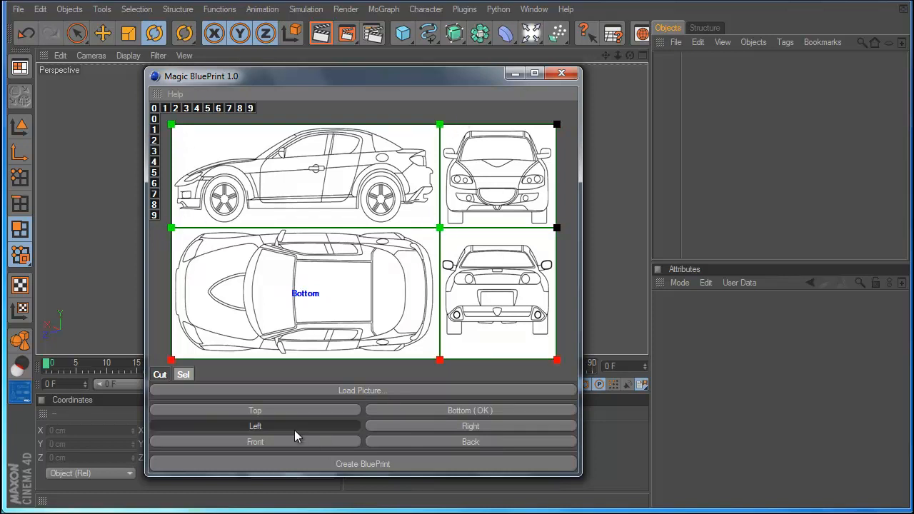
pyautogui.click(254, 425)
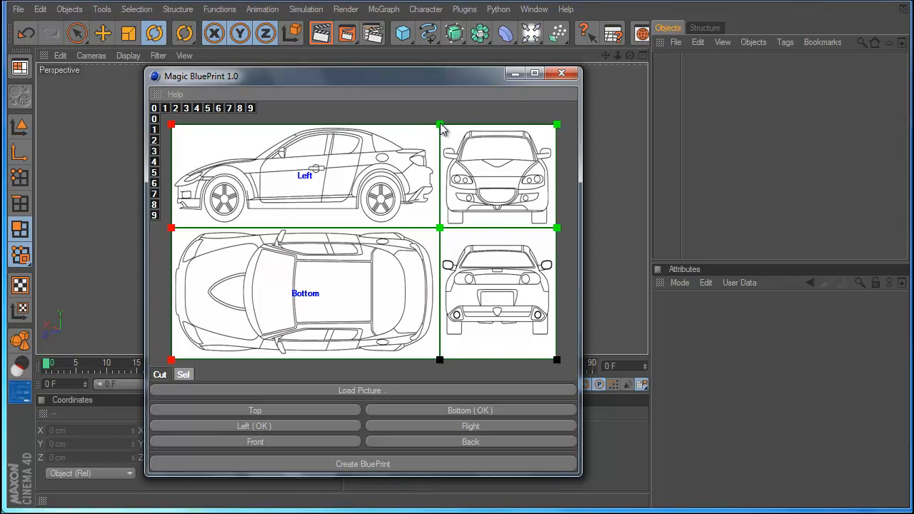
pyautogui.click(254, 441)
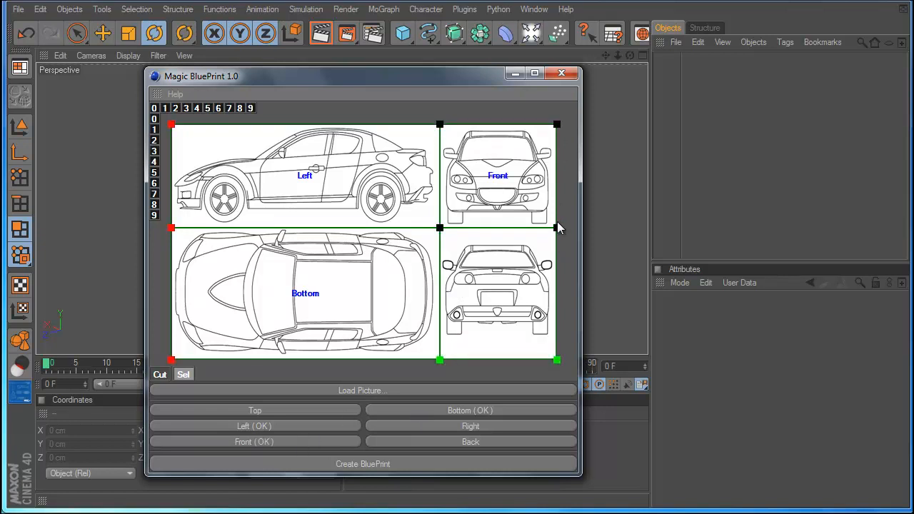
pyautogui.click(471, 442)
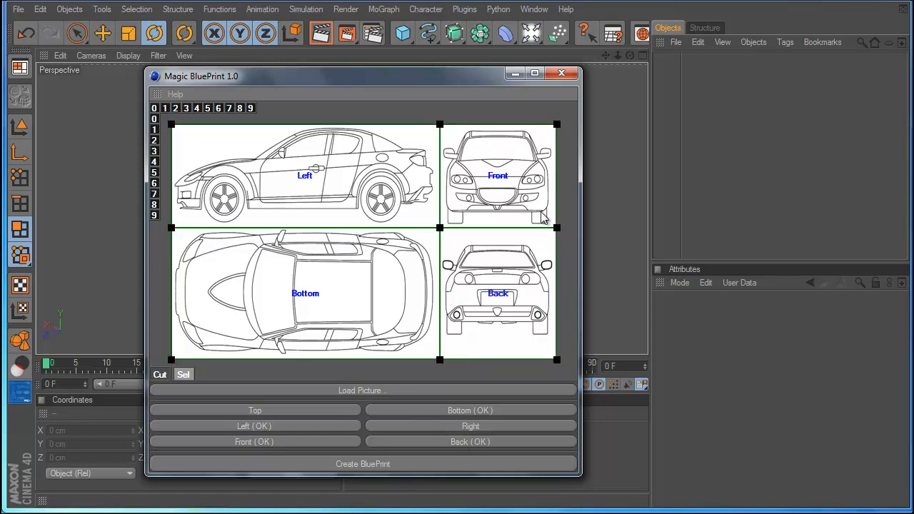
pyautogui.moveTo(401, 135)
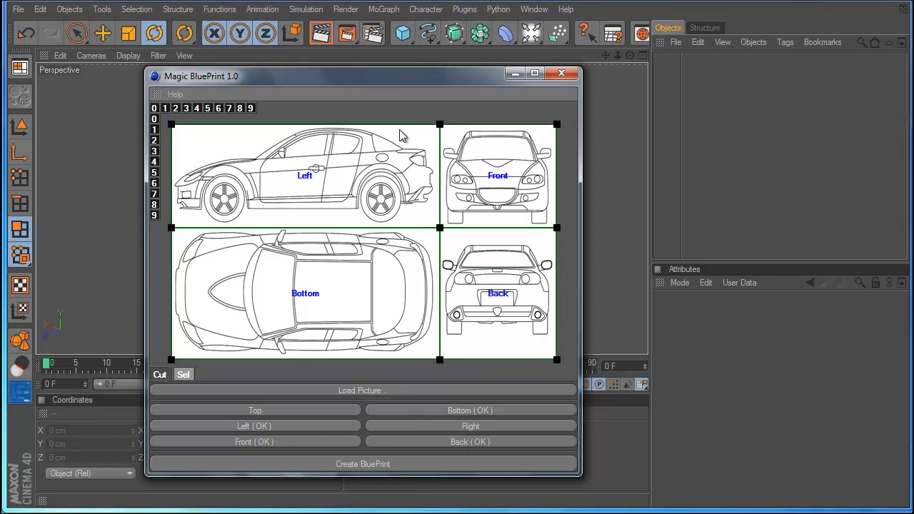
pyautogui.moveTo(351, 474)
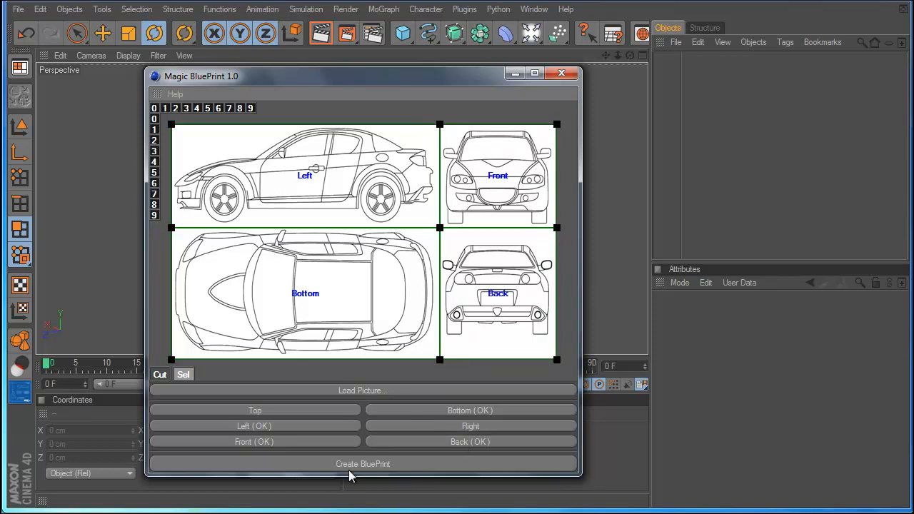
# Generate the Magic BluePrint object from the four assigned car views.
pyautogui.click(363, 462)
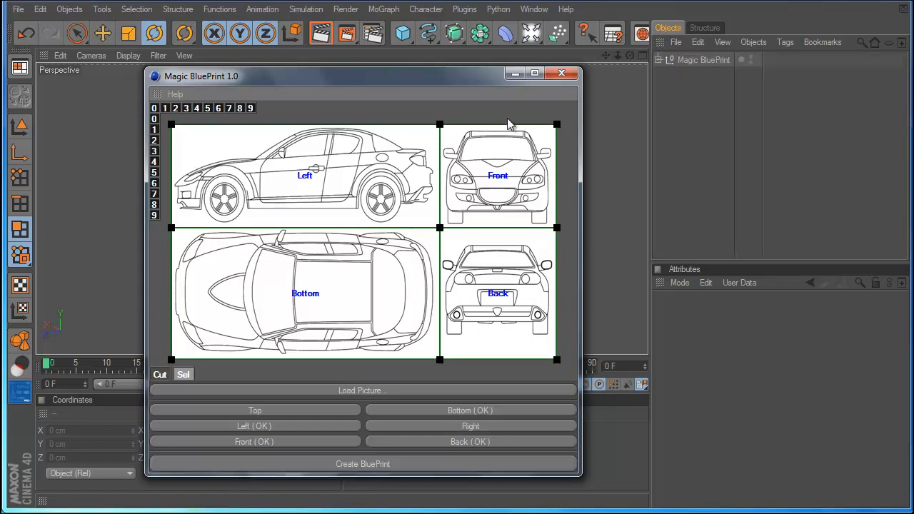
pyautogui.click(363, 462)
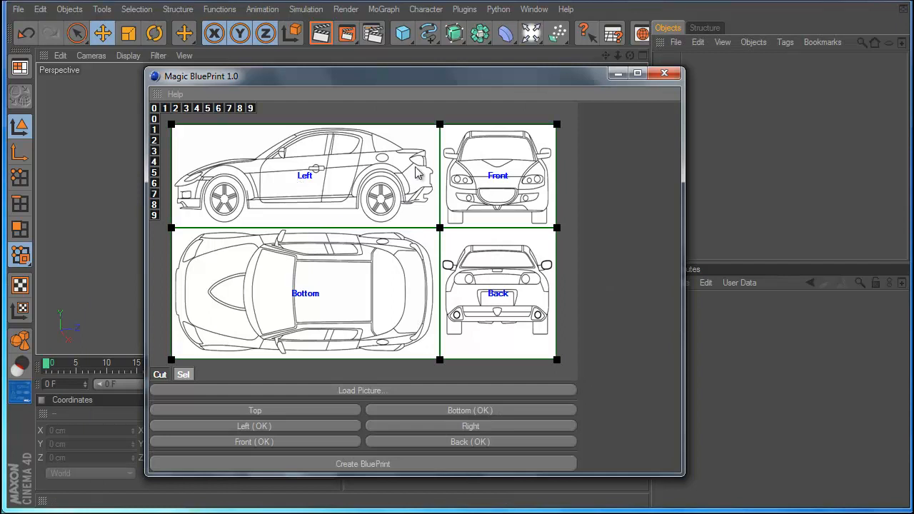
pyautogui.moveTo(380, 228)
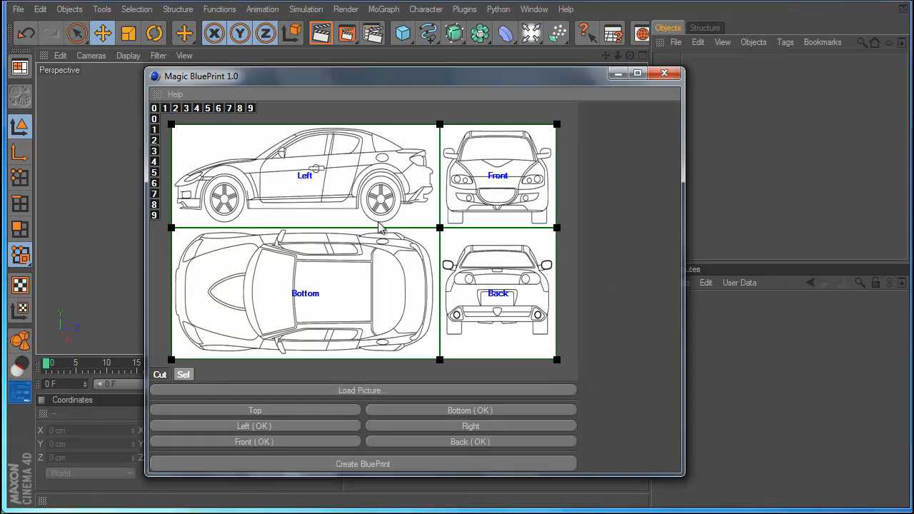
pyautogui.moveTo(323, 271)
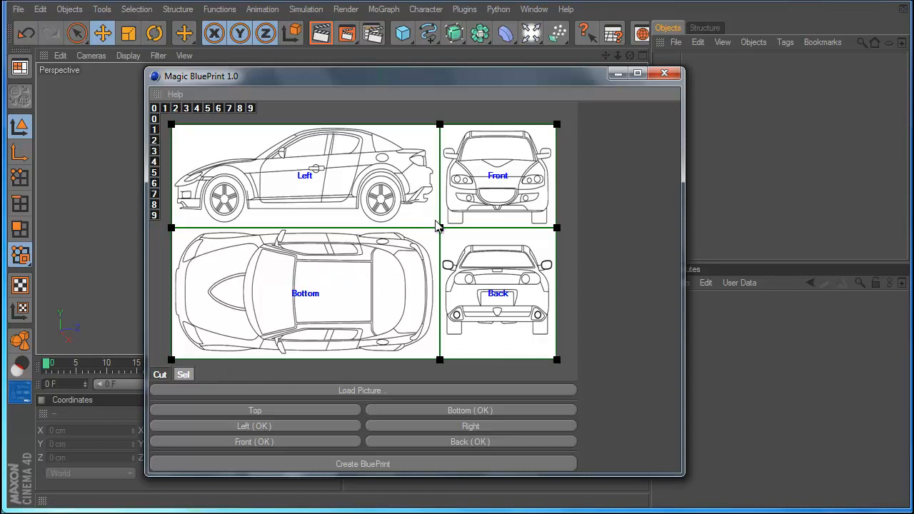
# Bring up the picture chooser showing the android_blueprint and Blueprint images.
pyautogui.click(363, 392)
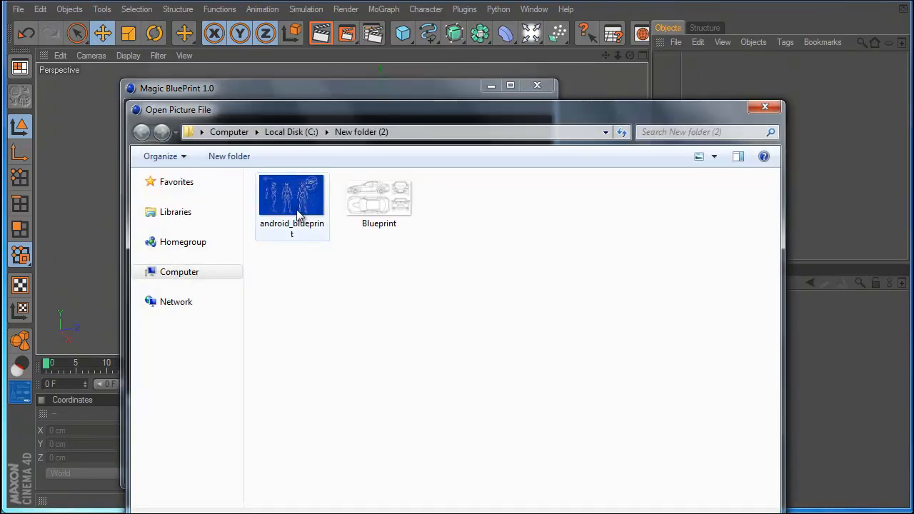
# Load the android_blueprint image in place of the car sheet.
pyautogui.doubleClick(291, 195)
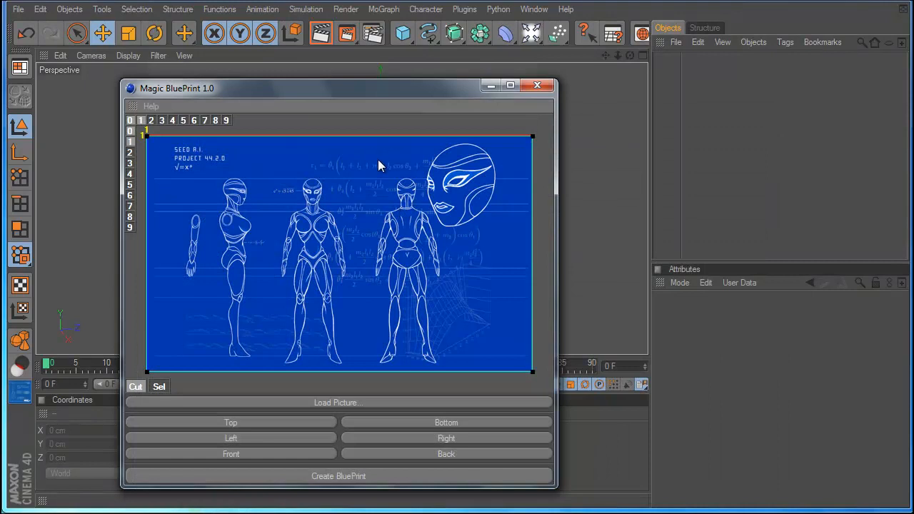
pyautogui.moveTo(392, 230)
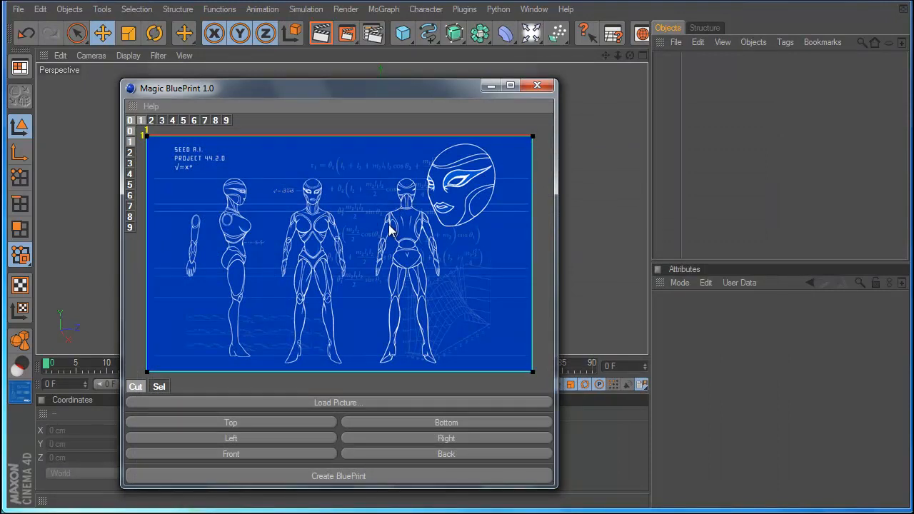
pyautogui.moveTo(133, 164)
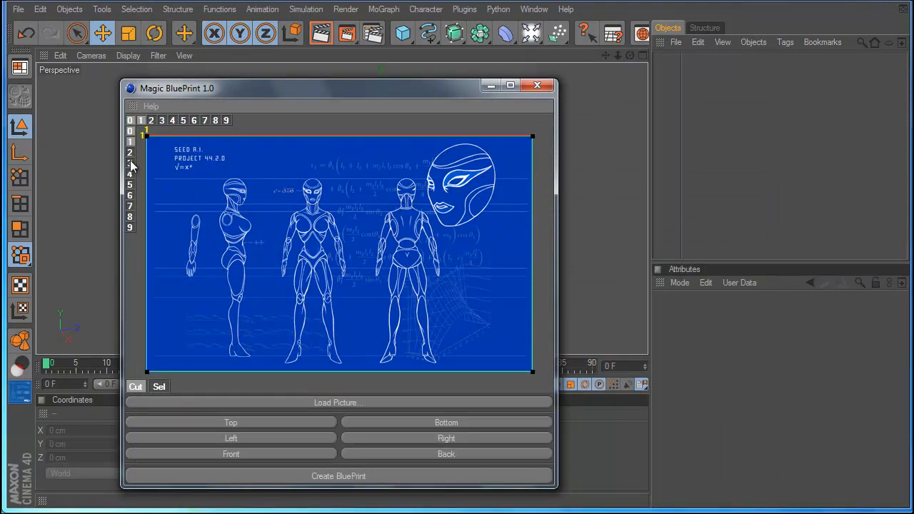
pyautogui.moveTo(368, 168)
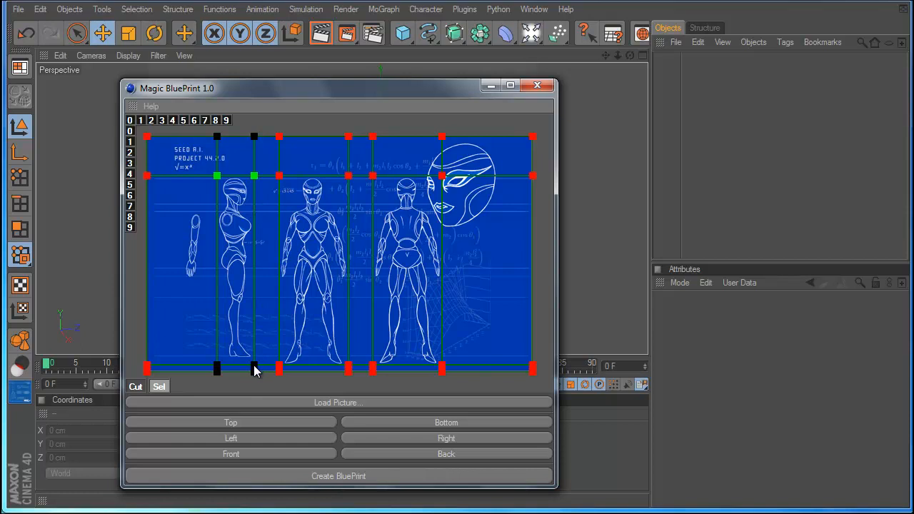
# Assign the side and front figures as Left and Front, dismissing the 4-points warning, and generate the planes.
pyautogui.click(231, 437)
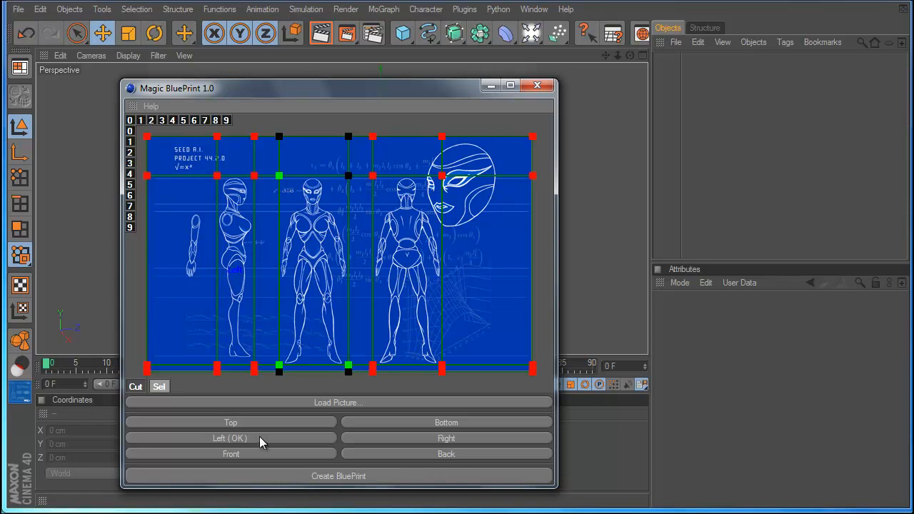
pyautogui.click(337, 477)
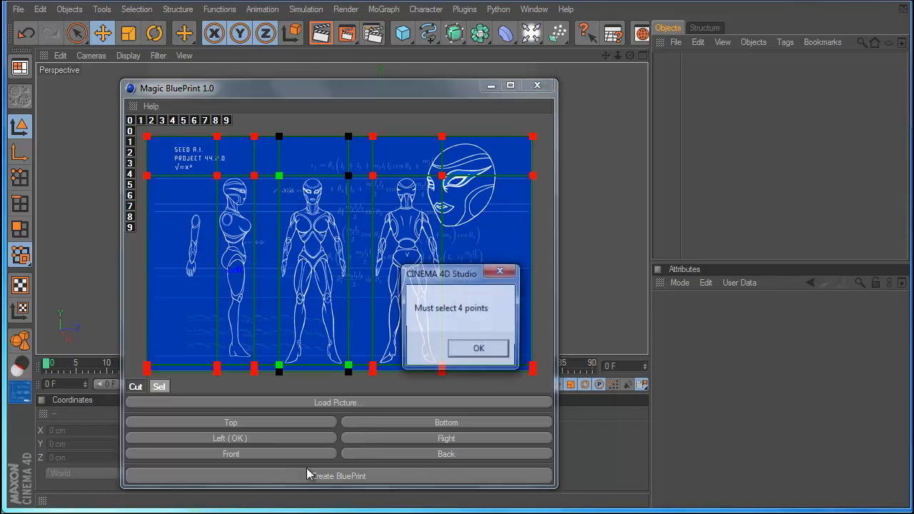
pyautogui.click(478, 349)
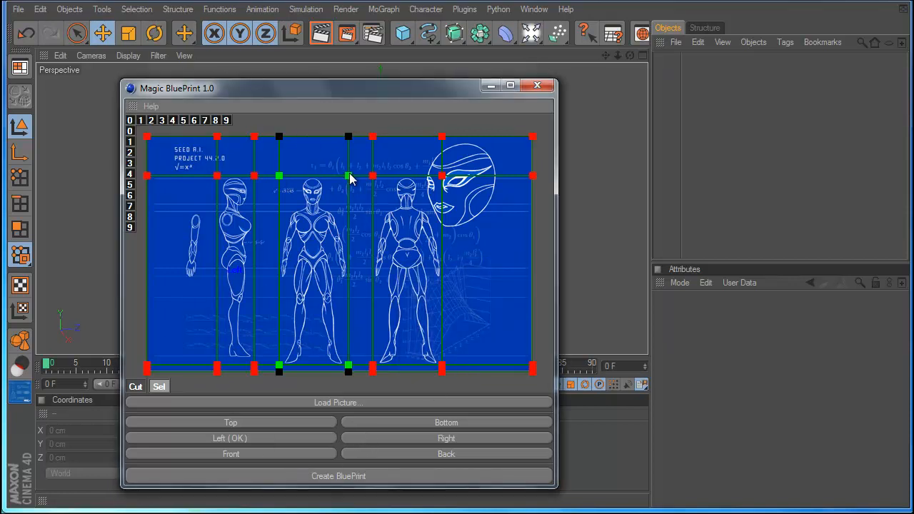
pyautogui.click(231, 454)
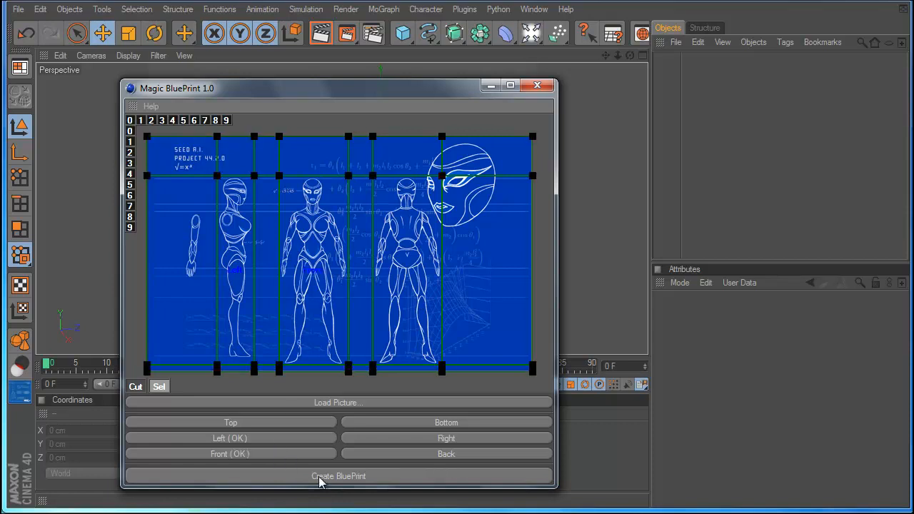
pyautogui.click(337, 476)
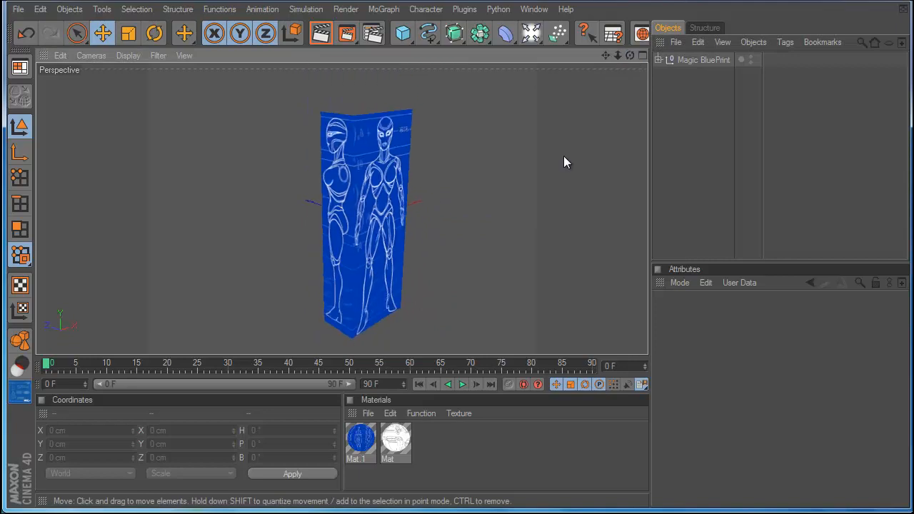
# Add a Sphere primitive above the character blueprint planes.
pyautogui.click(672, 60)
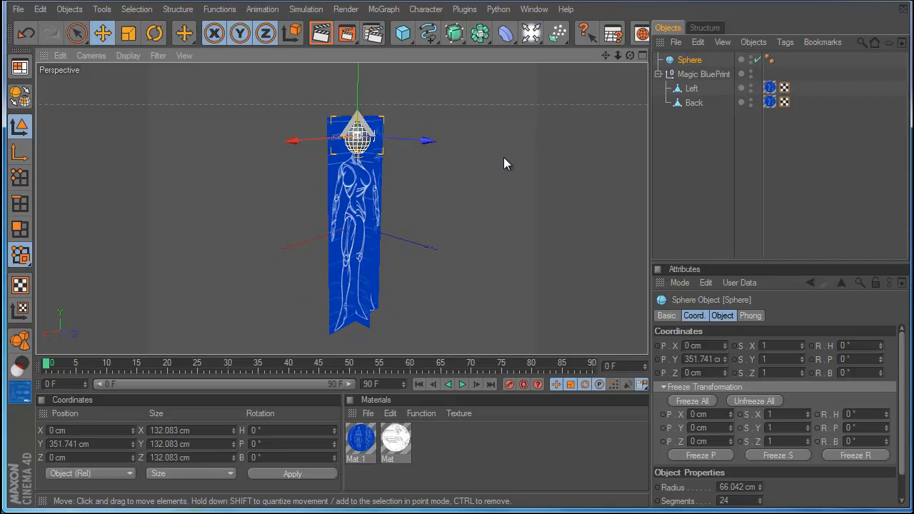
pyautogui.moveTo(479, 197)
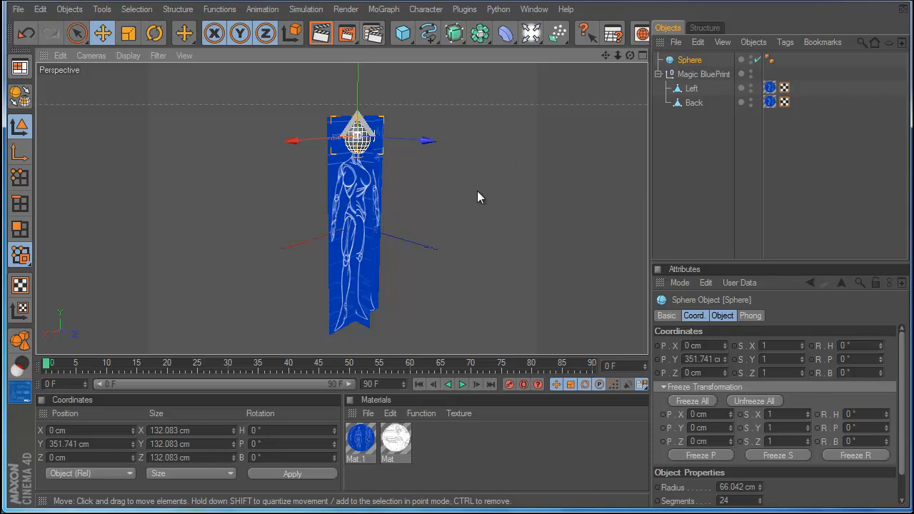
pyautogui.moveTo(668, 472)
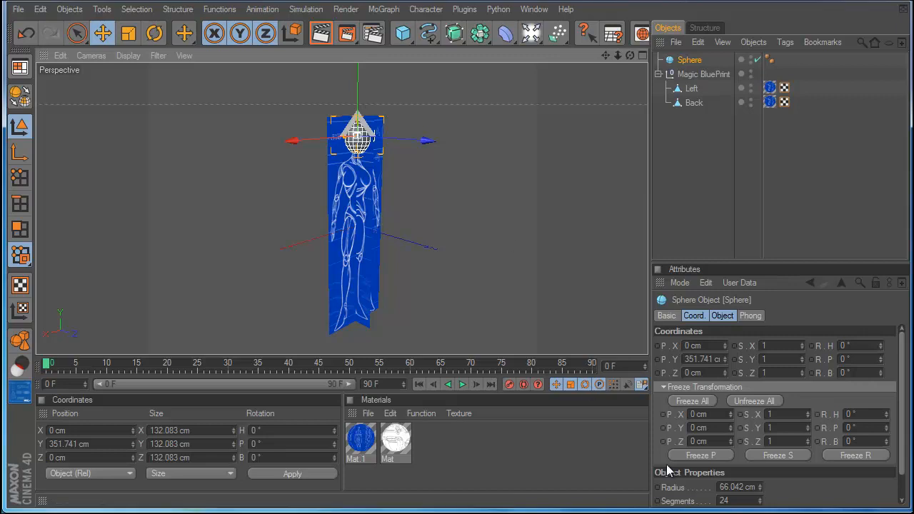